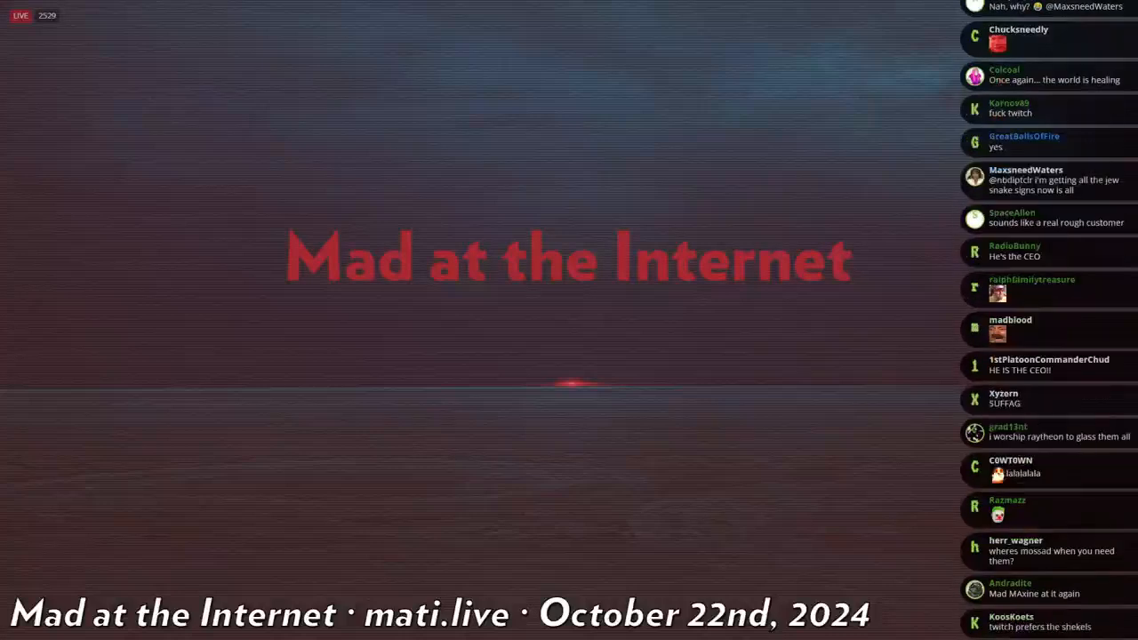
- Scroll down through Prism42's postings list on his member profile
scroll(down, 3)
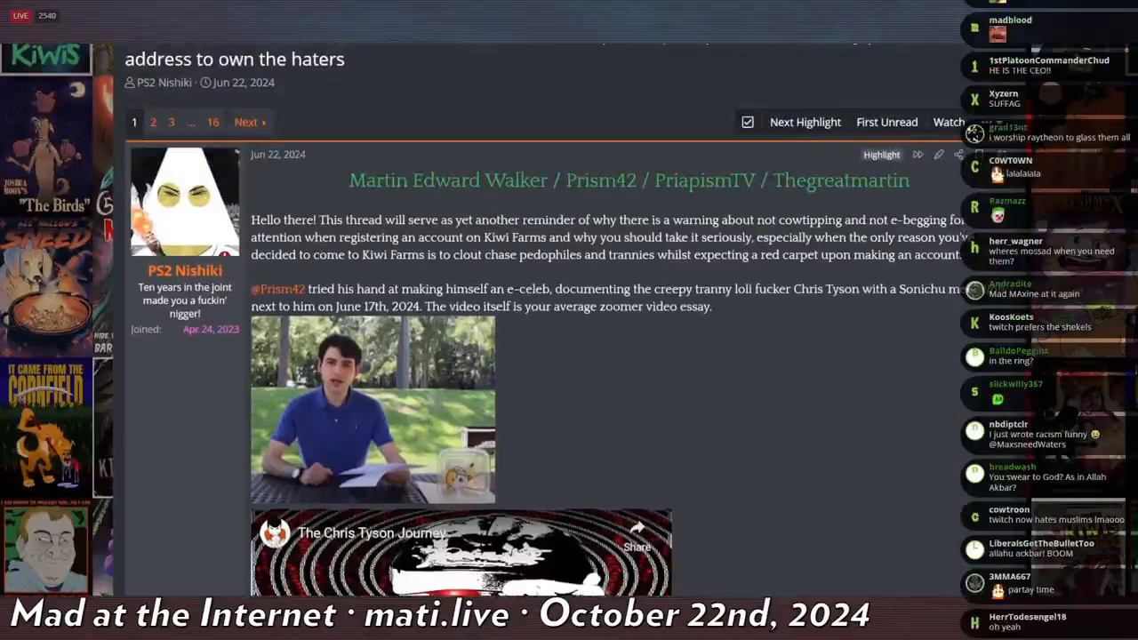
scroll(down, 3)
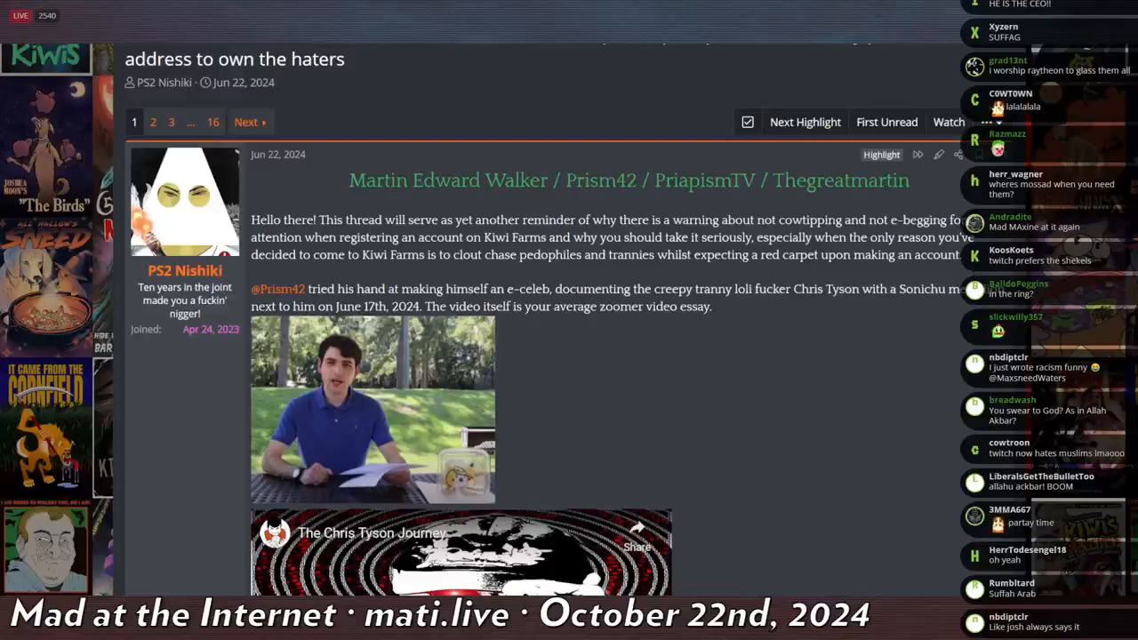
scroll(down, 3)
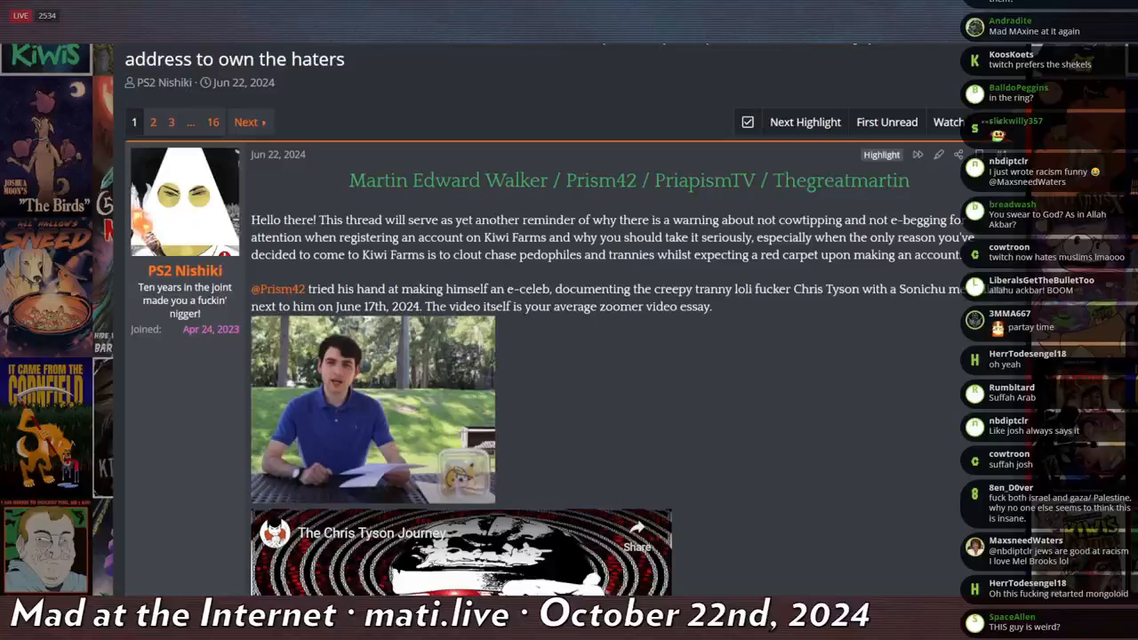
scroll(down, 3)
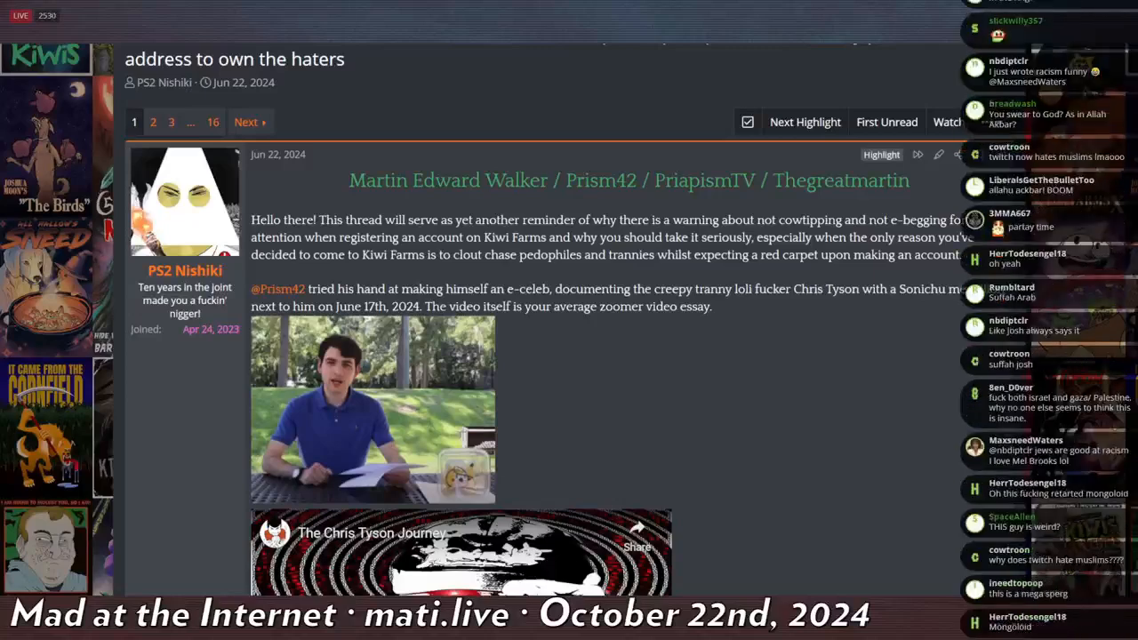
scroll(down, 3)
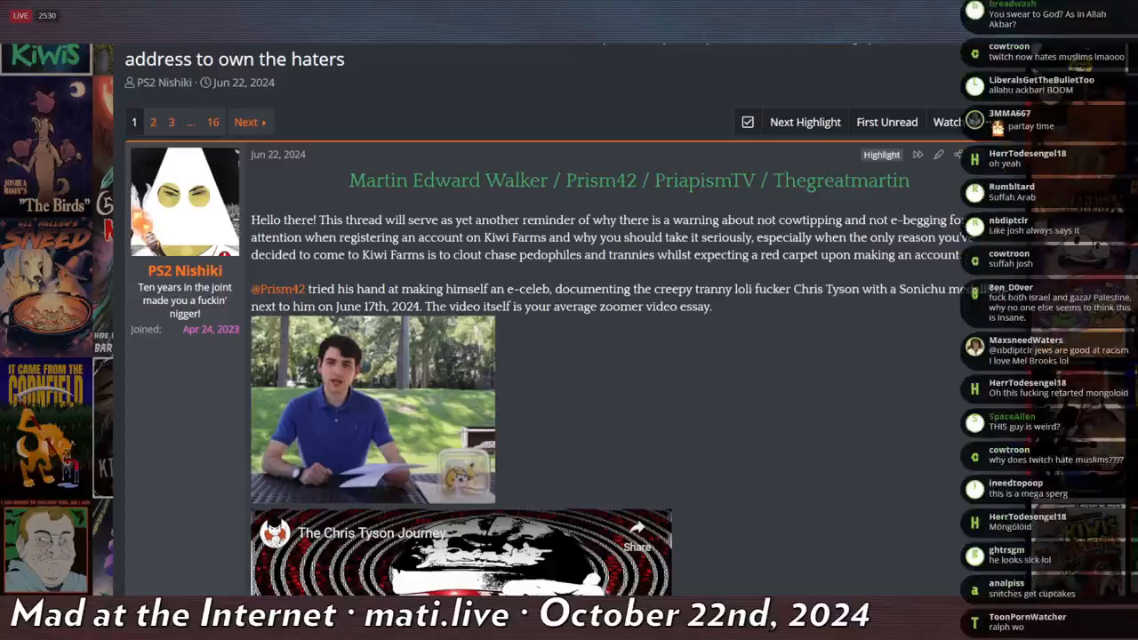
scroll(down, 3)
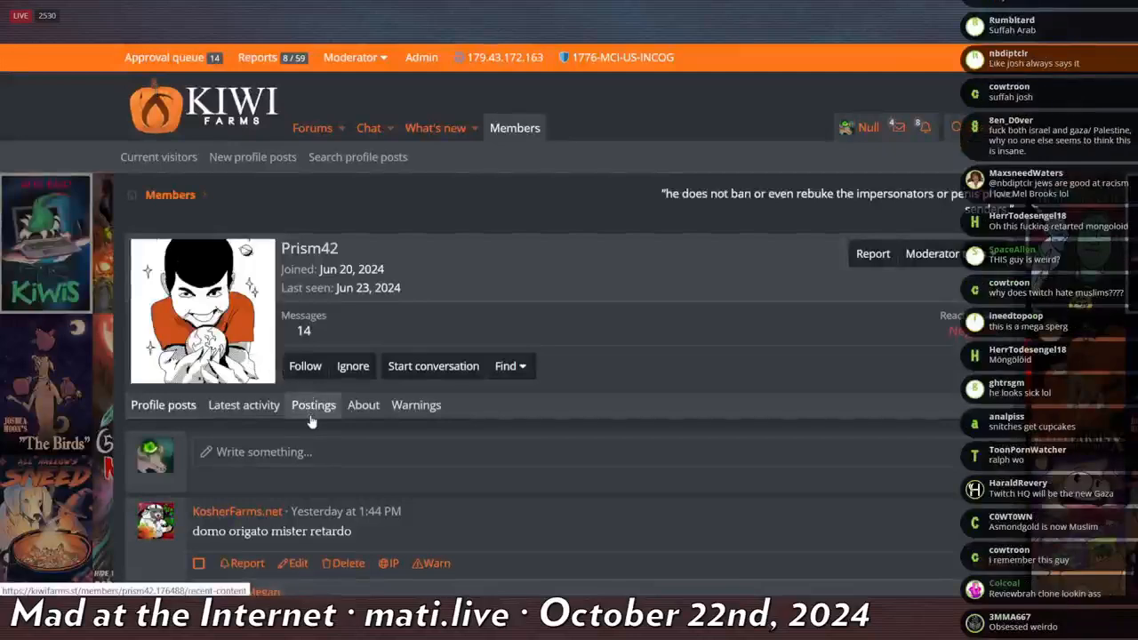
- Continue down his postings and return to the Prism42 thread's opening post
scroll(down, 3)
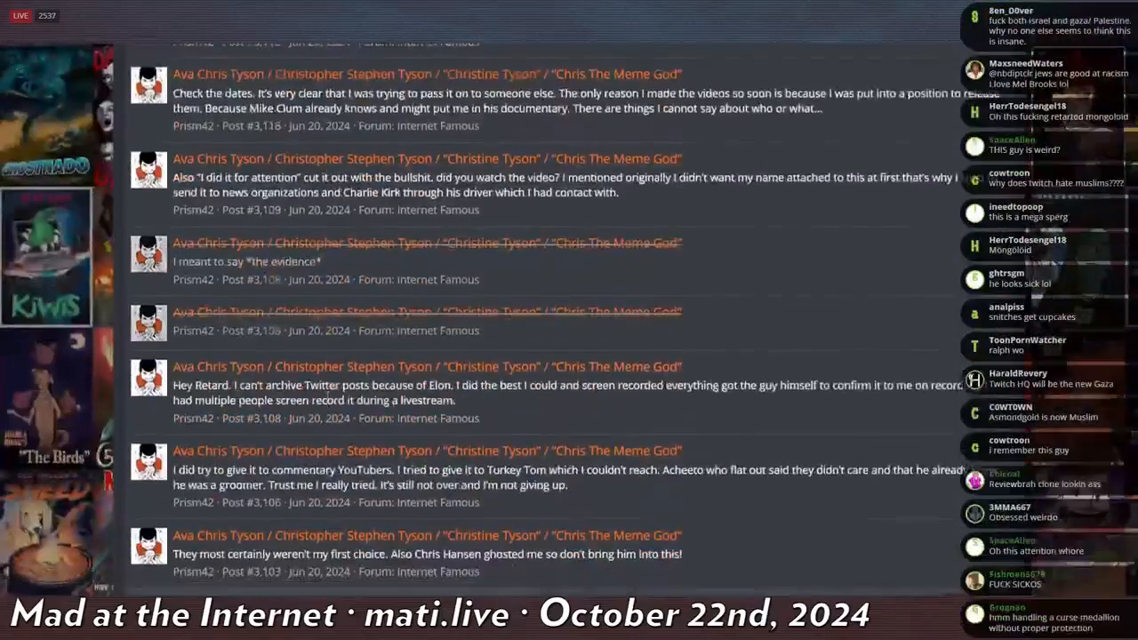
scroll(down, 3)
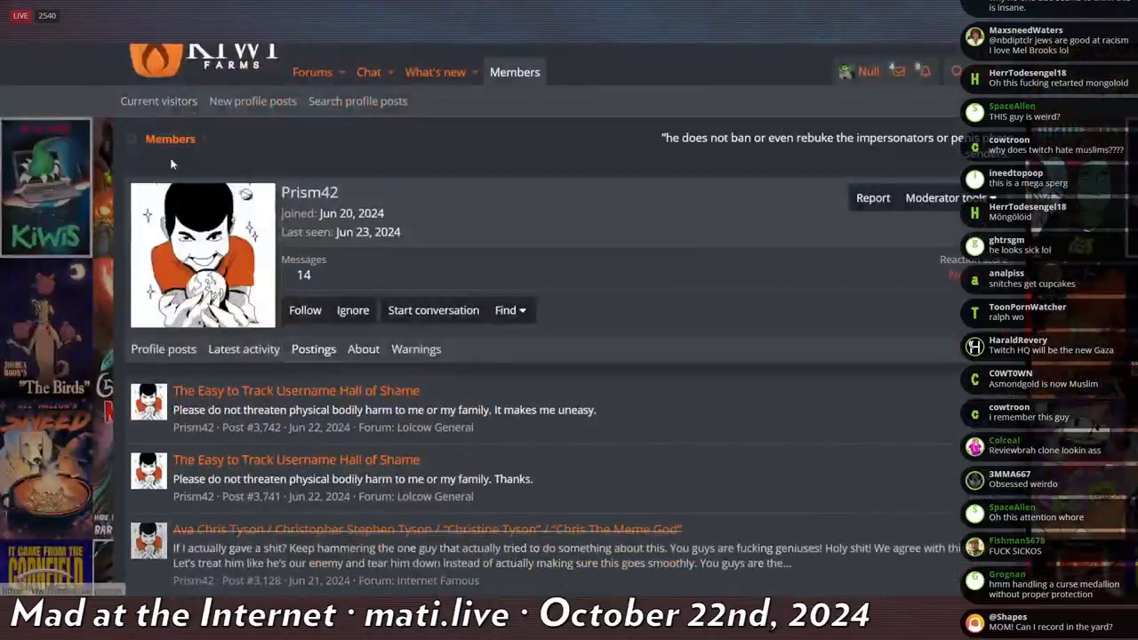
mouse_move(202, 146)
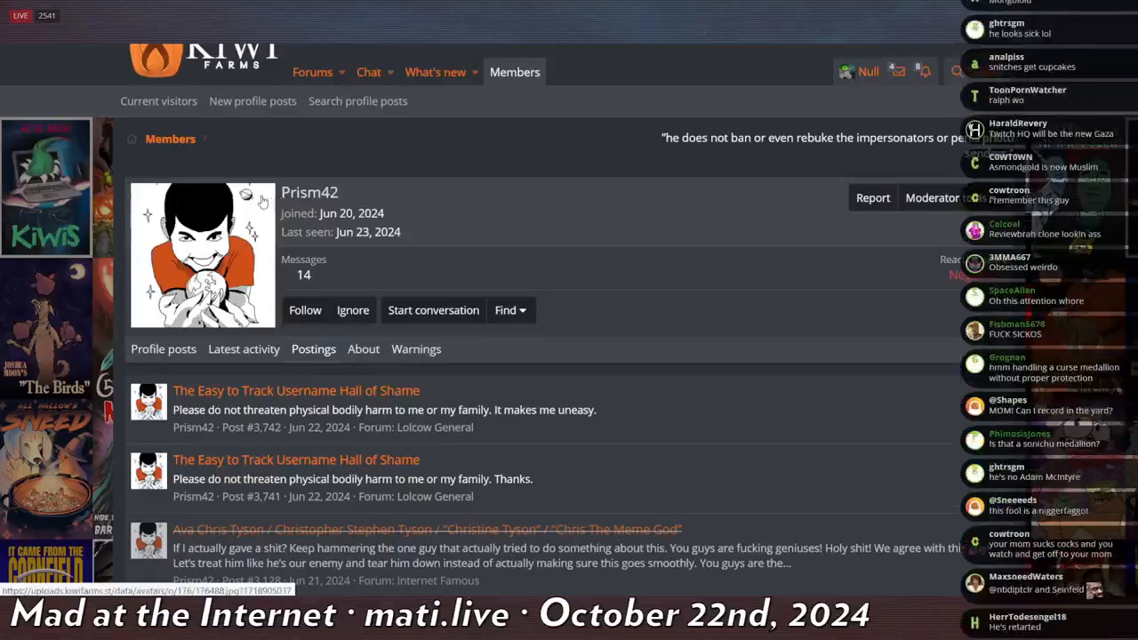
scroll(down, 3)
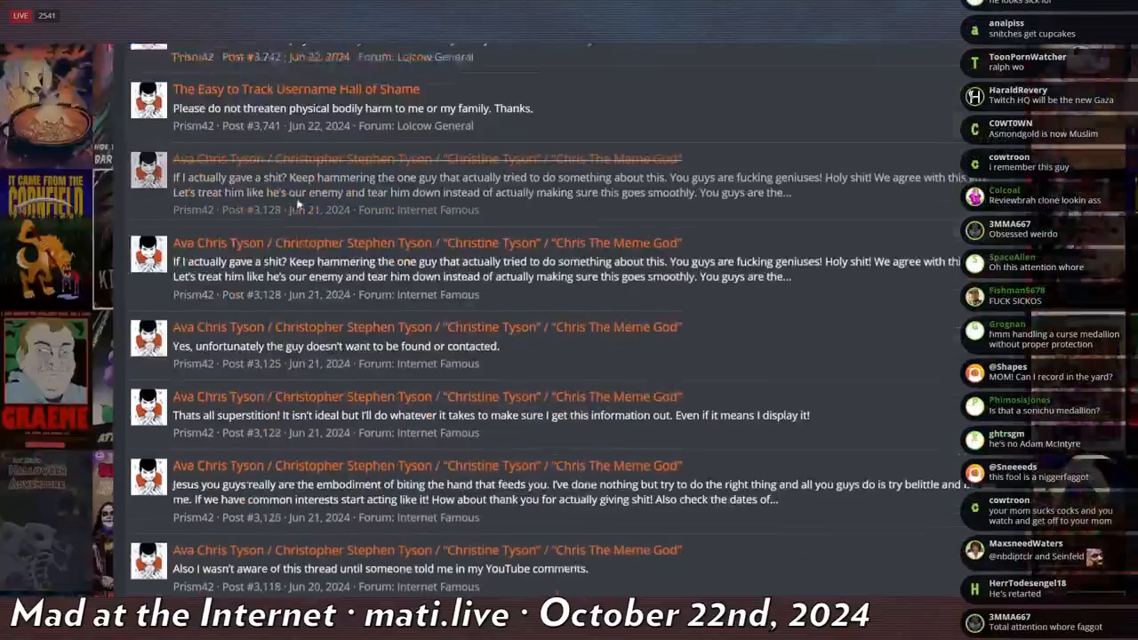
scroll(down, 3)
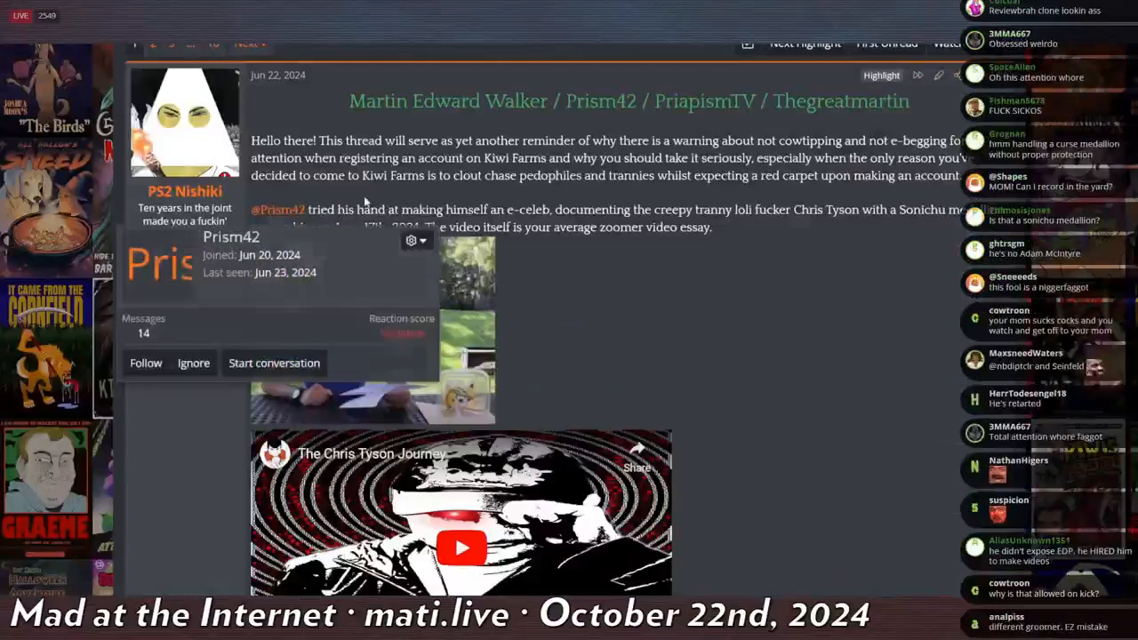
- Scroll the opening post past the tweet screenshot to THE OFFENDING POST heading
scroll(down, 3)
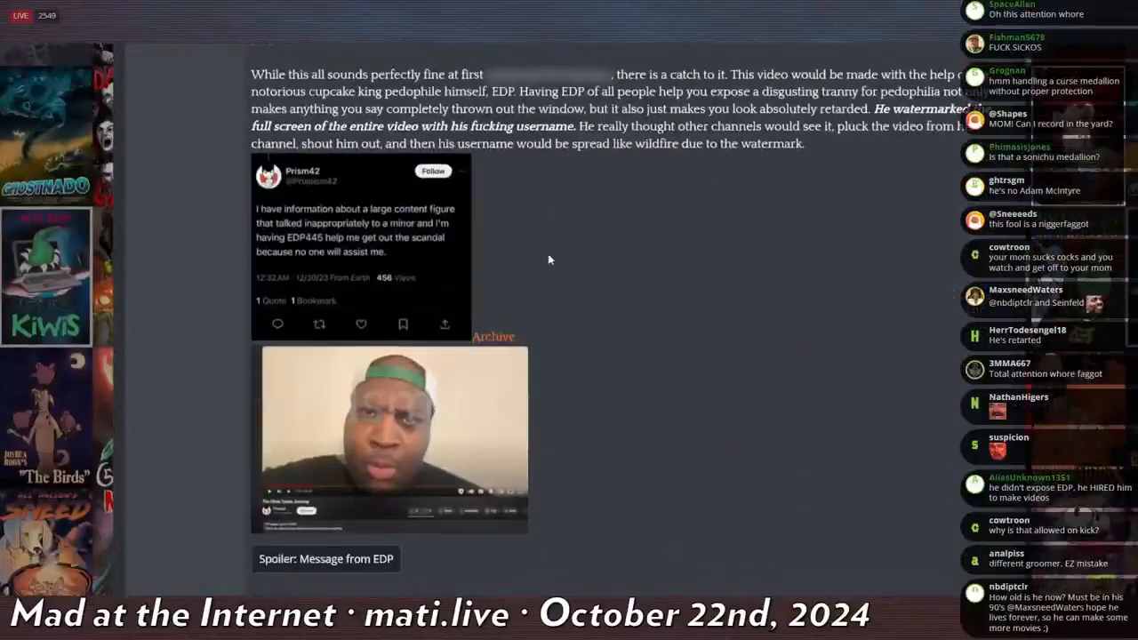
scroll(down, 3)
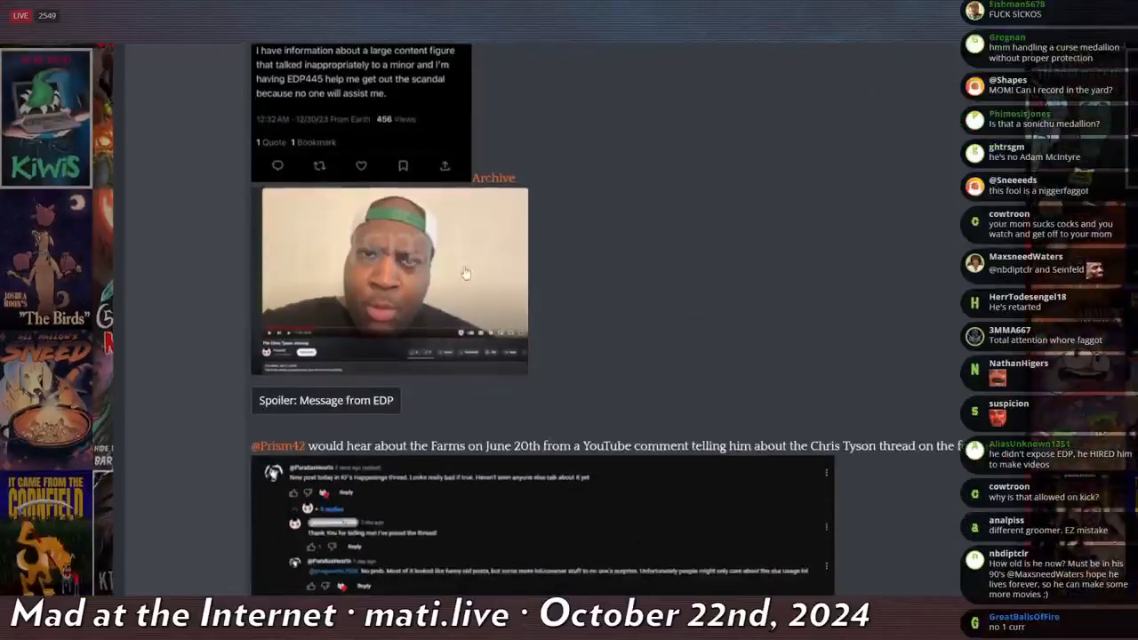
scroll(down, 3)
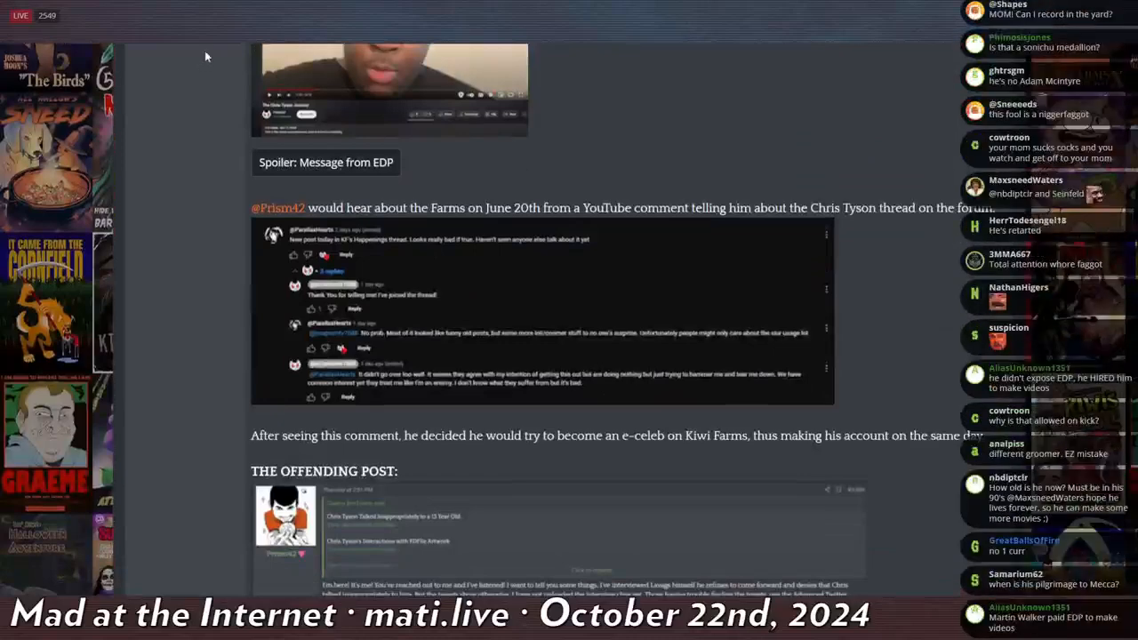
mouse_move(186, 84)
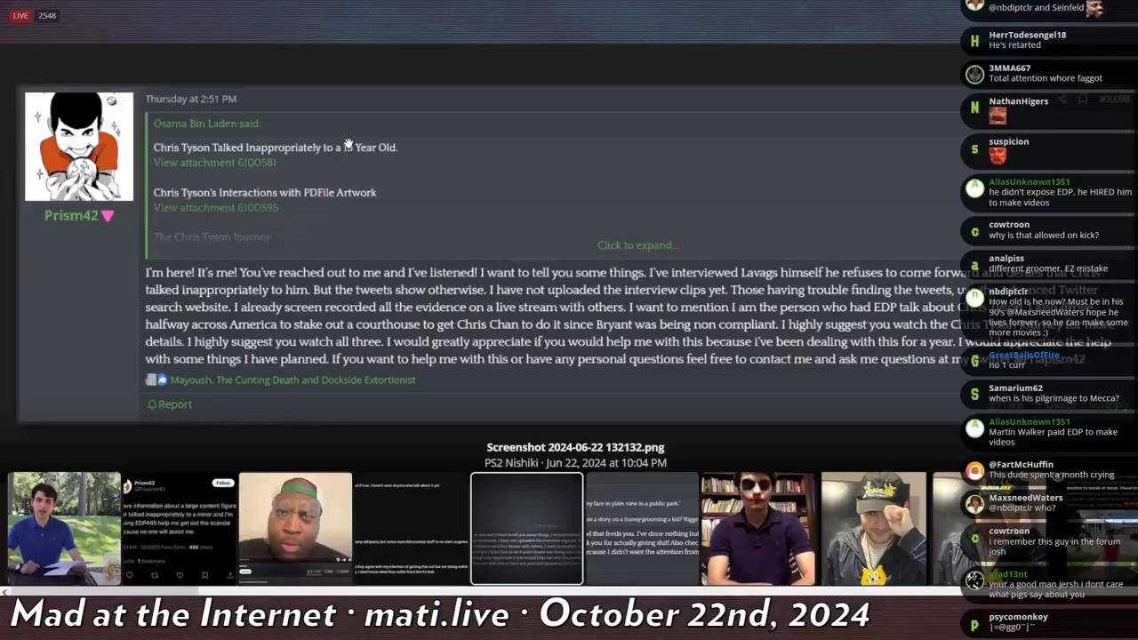
- Scroll down the opening post through Prism42's attached screenshot and reply post
scroll(down, 3)
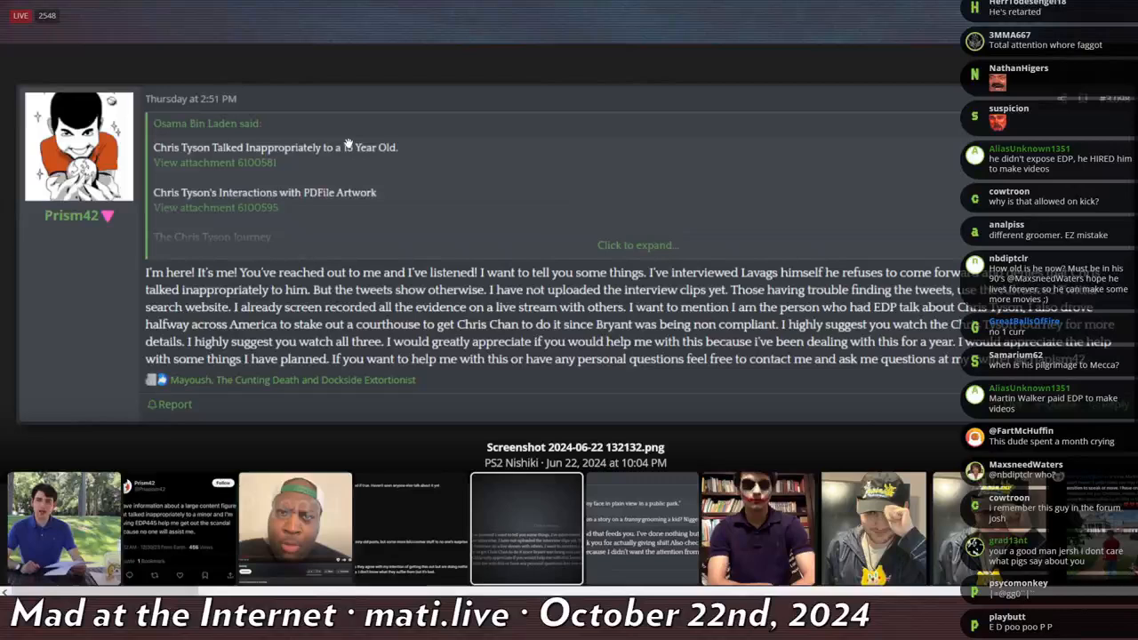
scroll(down, 3)
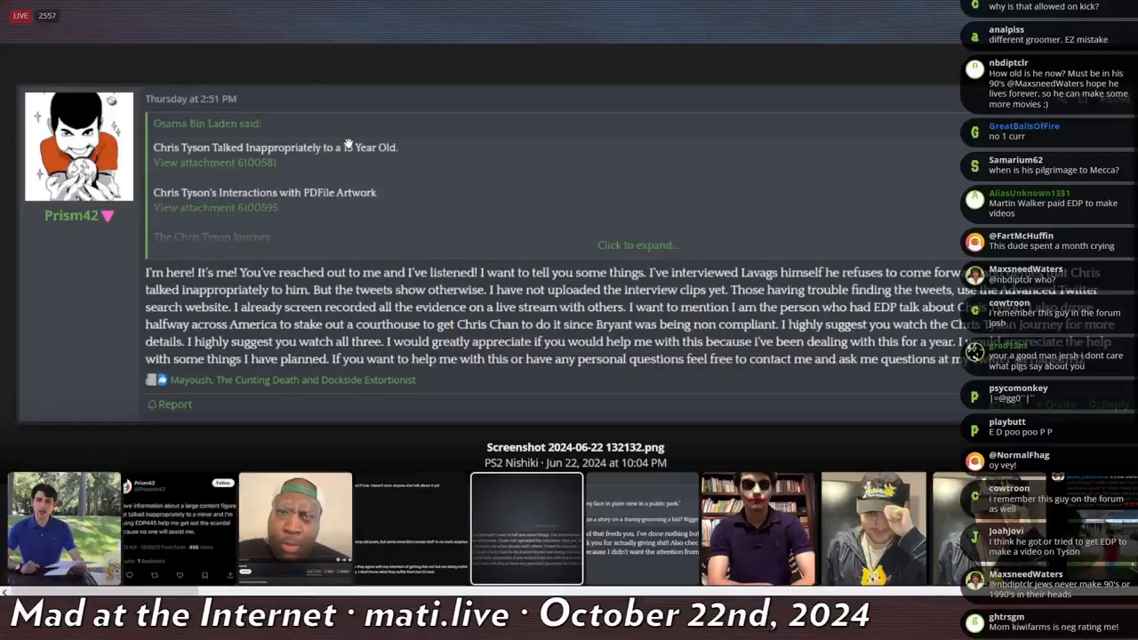
scroll(down, 3)
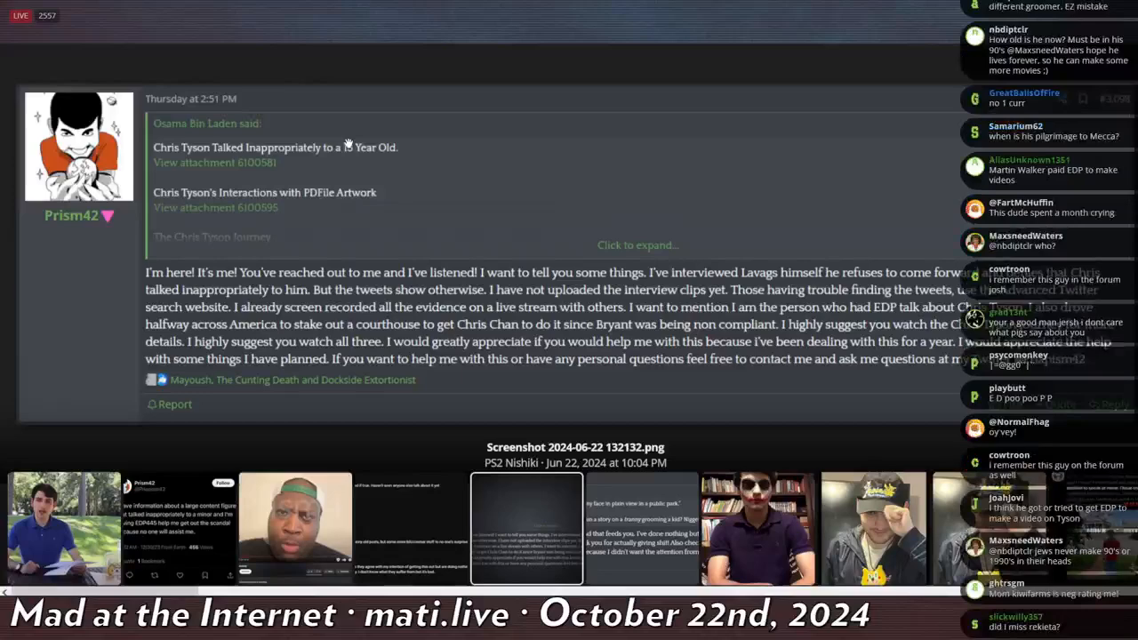
scroll(down, 3)
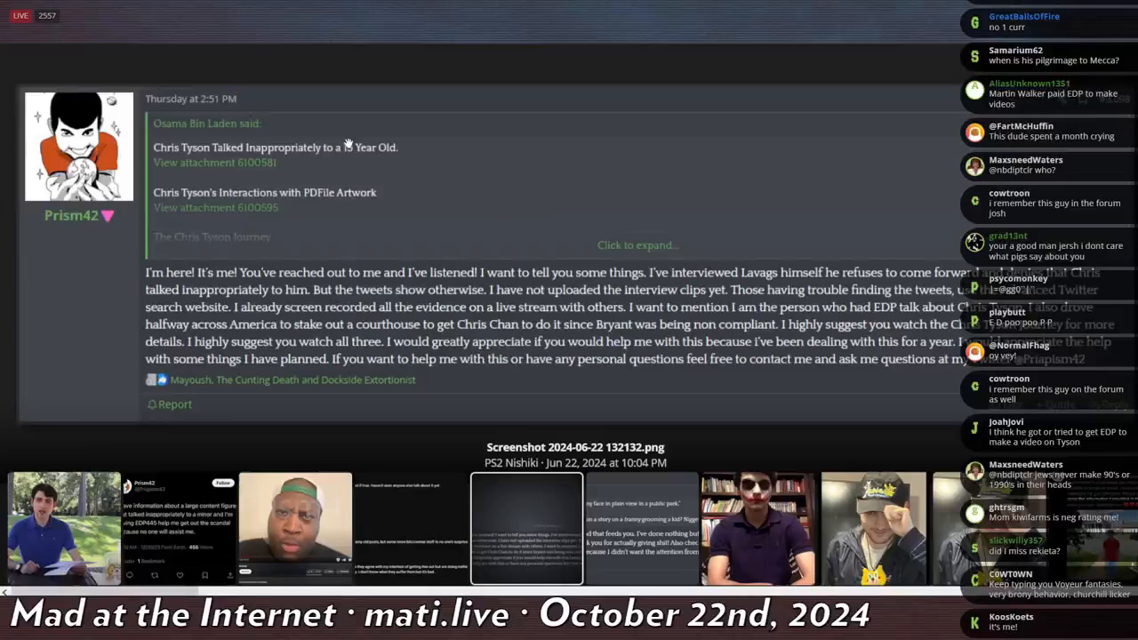
scroll(down, 3)
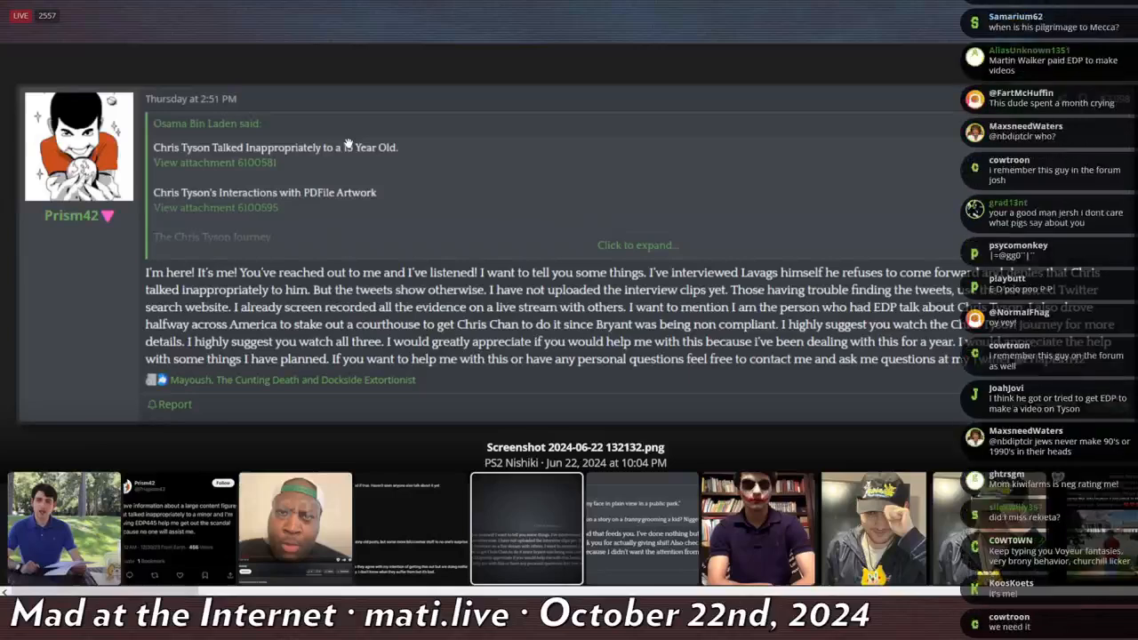
scroll(down, 3)
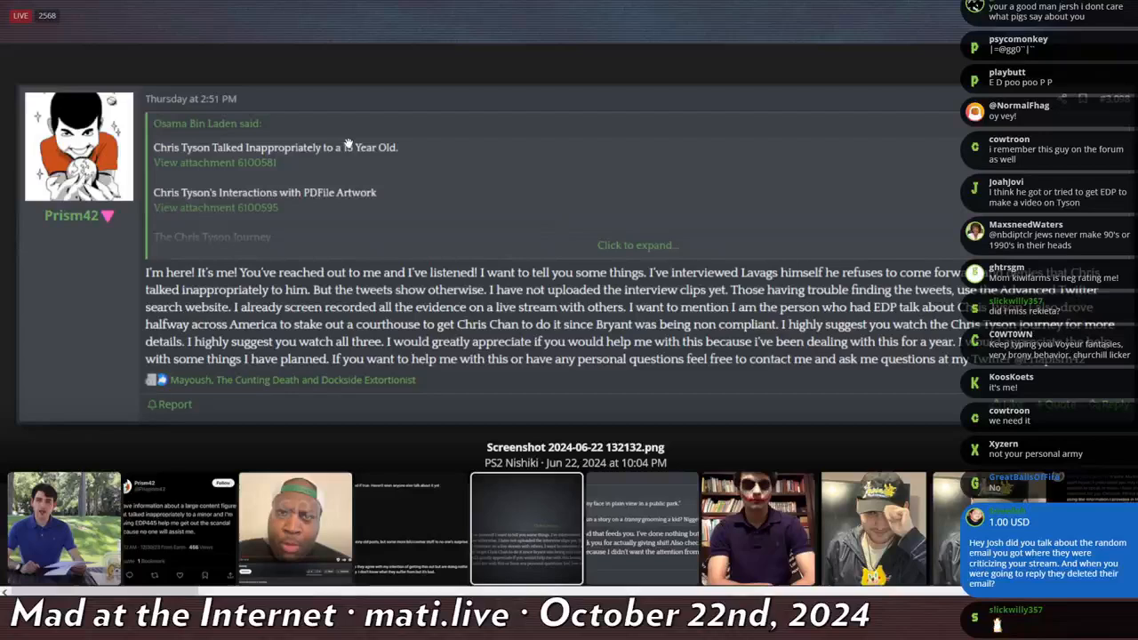
- Scroll on to the section describing his first post's problems with the archived image
scroll(down, 3)
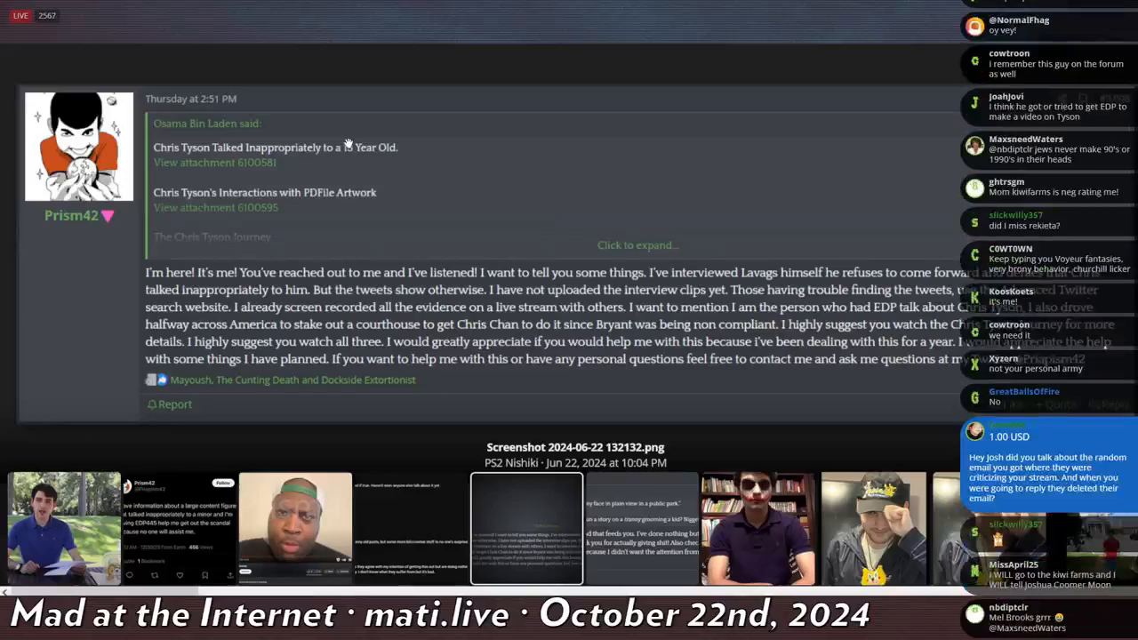
scroll(down, 3)
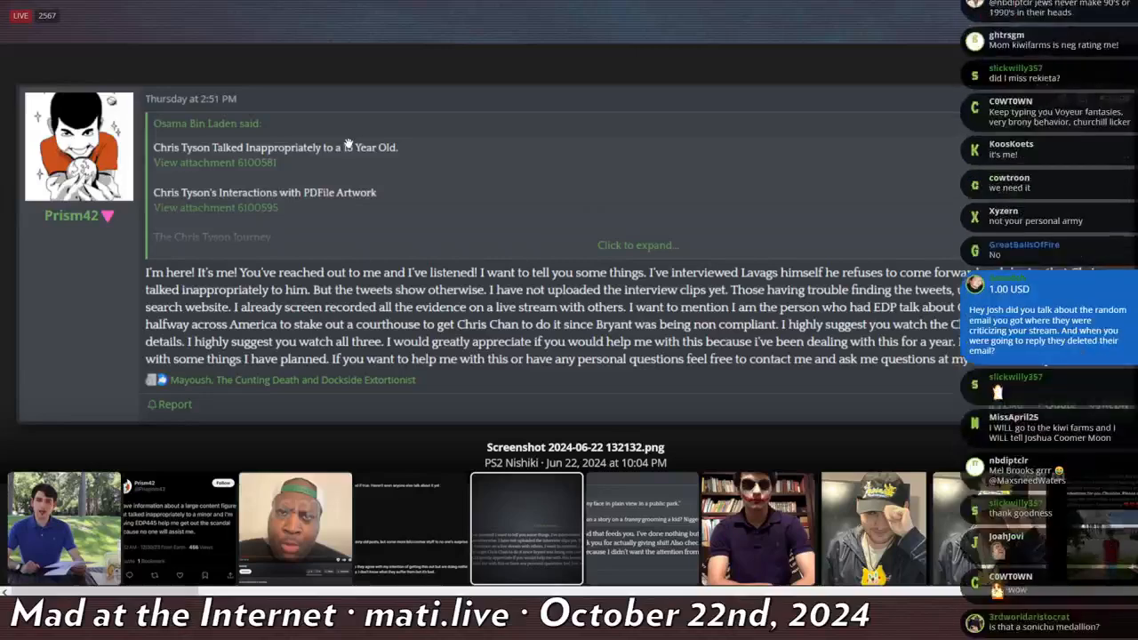
scroll(down, 3)
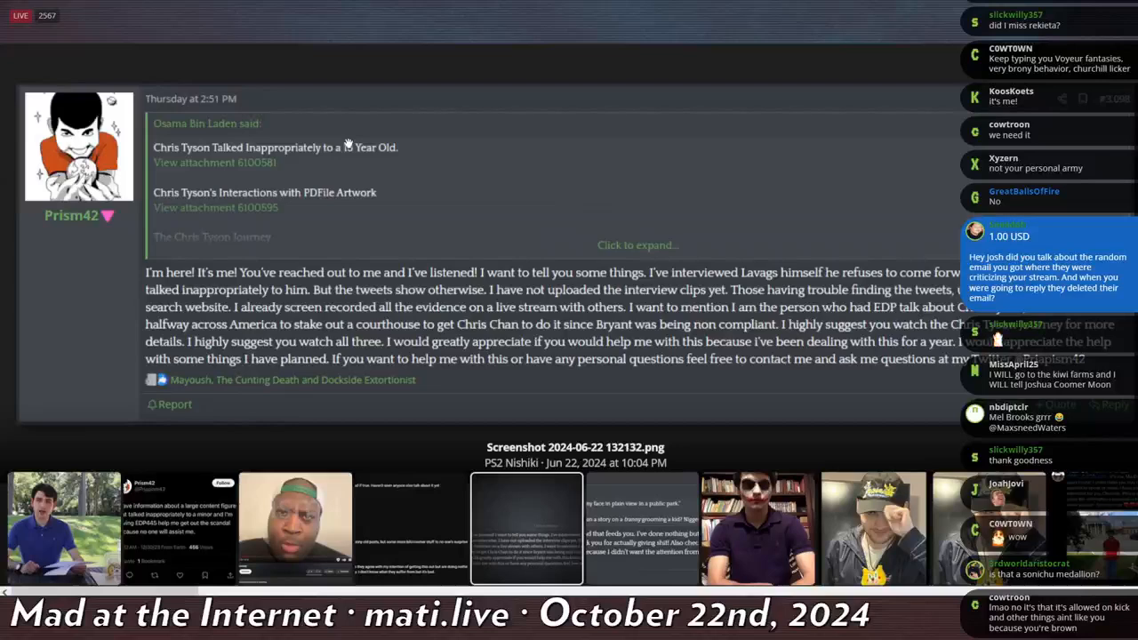
scroll(down, 3)
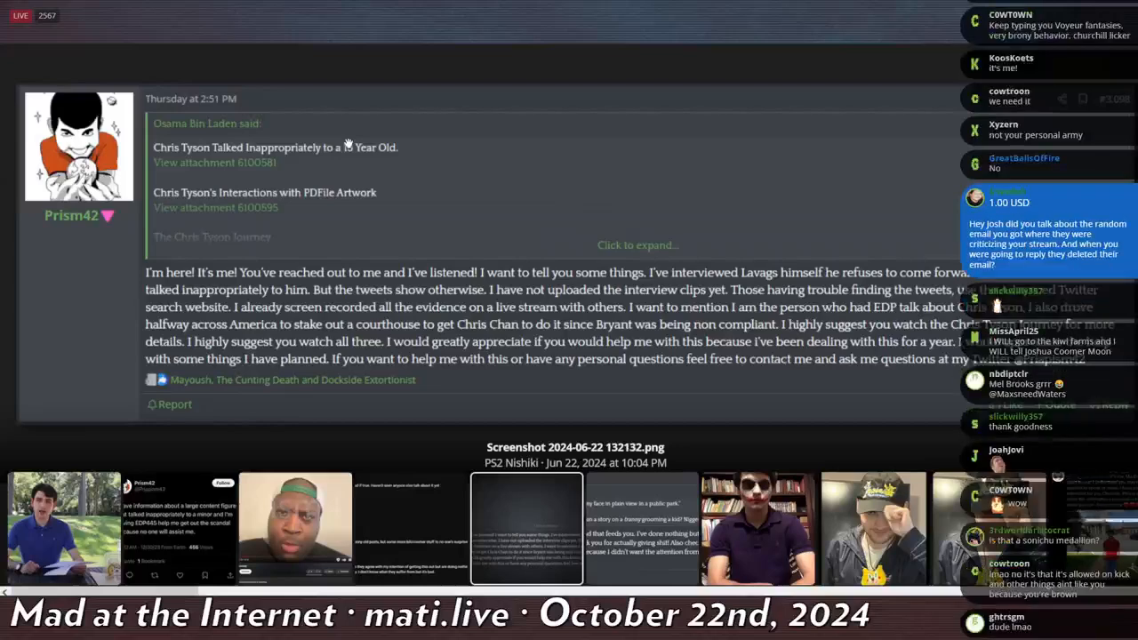
scroll(down, 3)
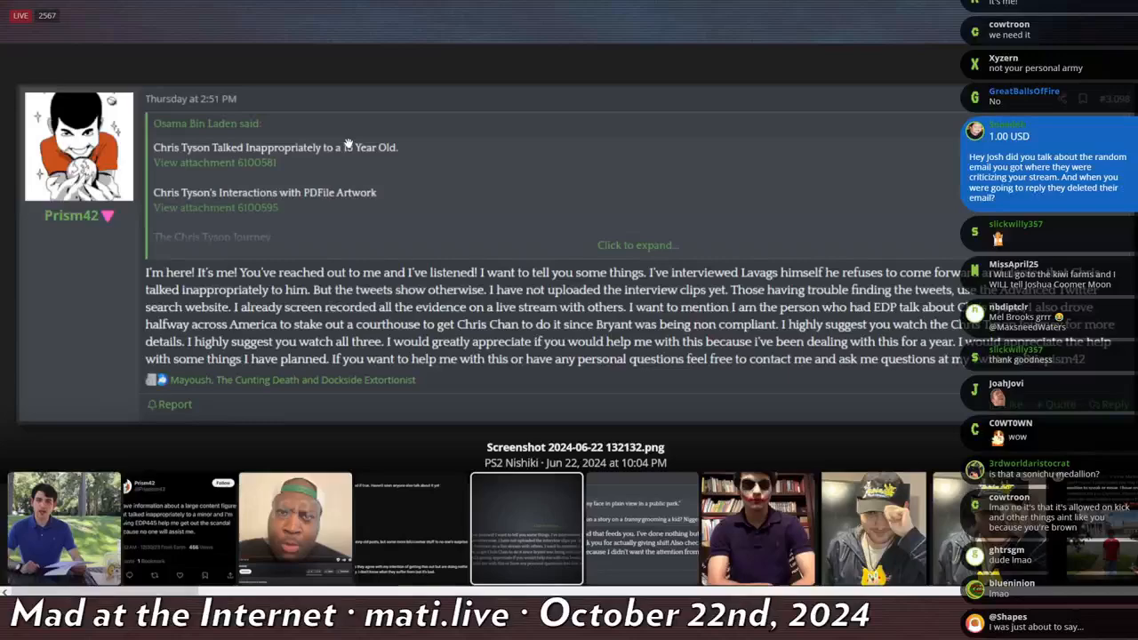
scroll(down, 3)
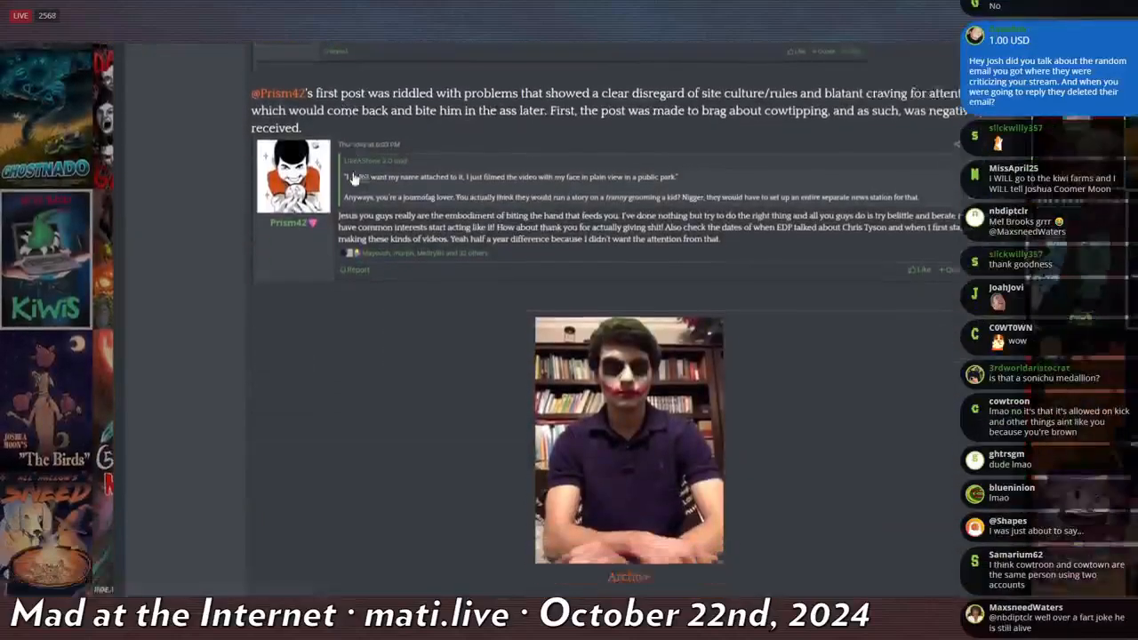
- Scroll past the Joker makeup photo to the Weenery section and enlarge the YouTube channel screenshot
scroll(down, 3)
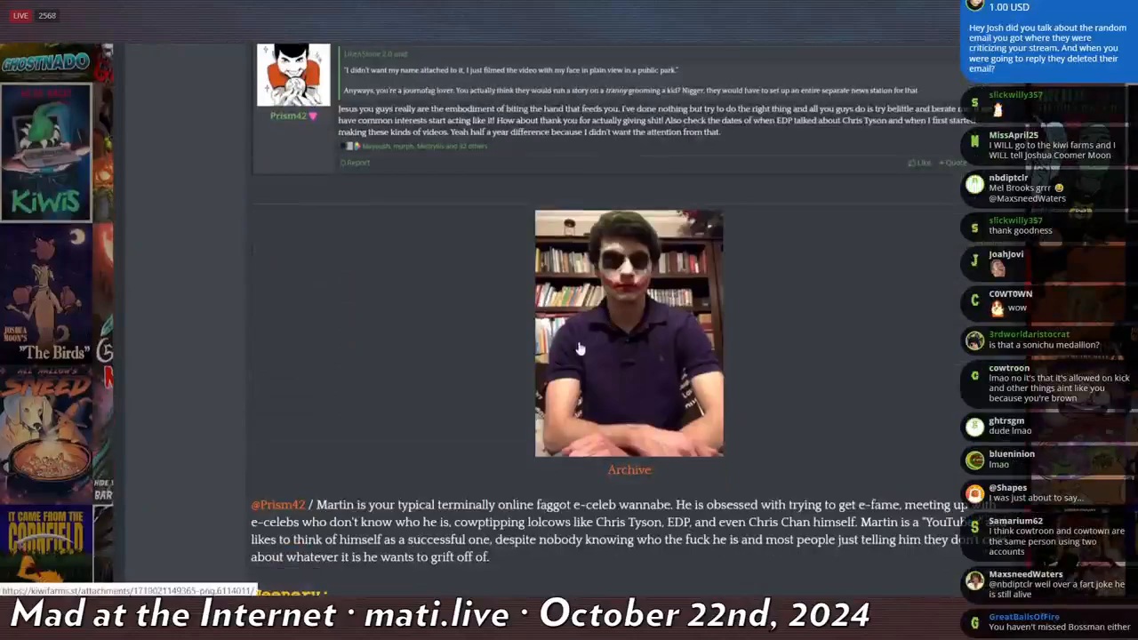
scroll(down, 3)
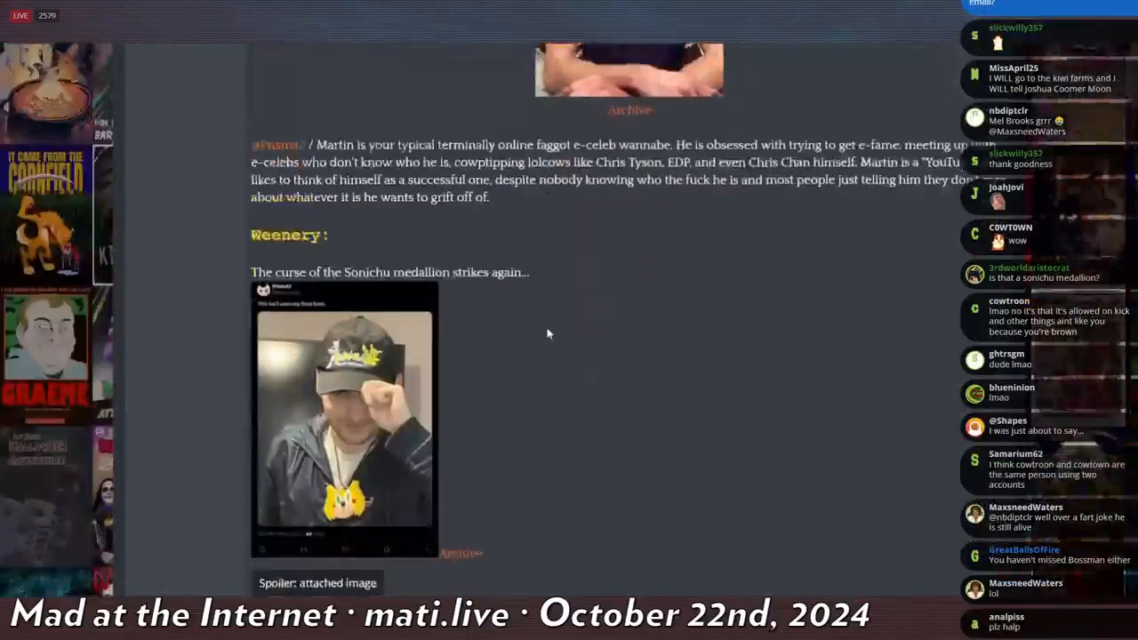
click(345, 414)
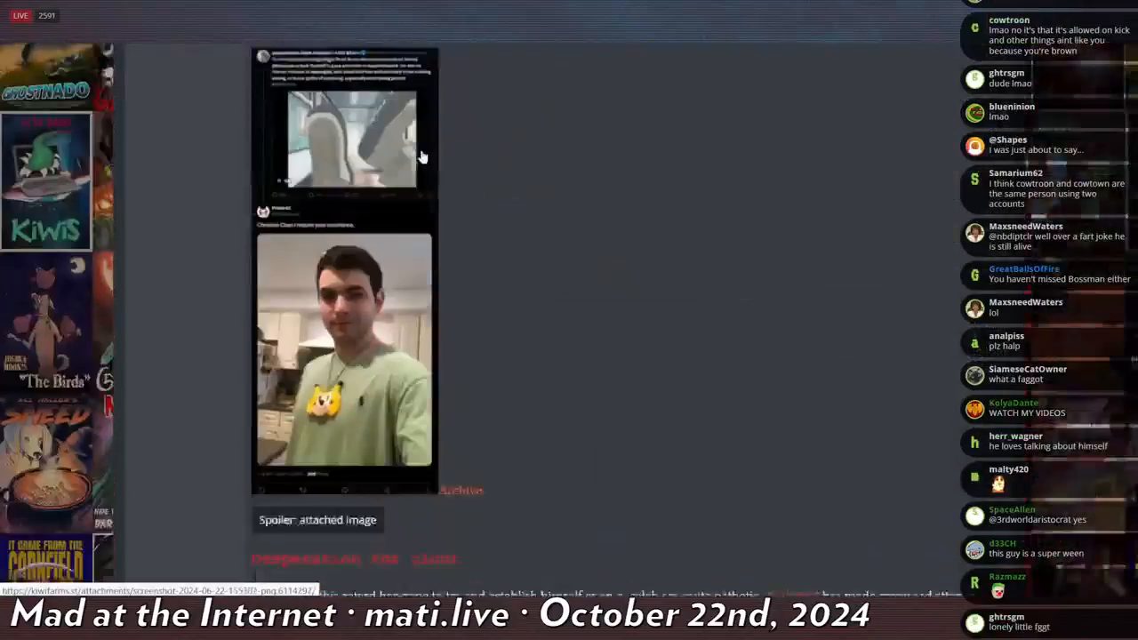
scroll(down, 3)
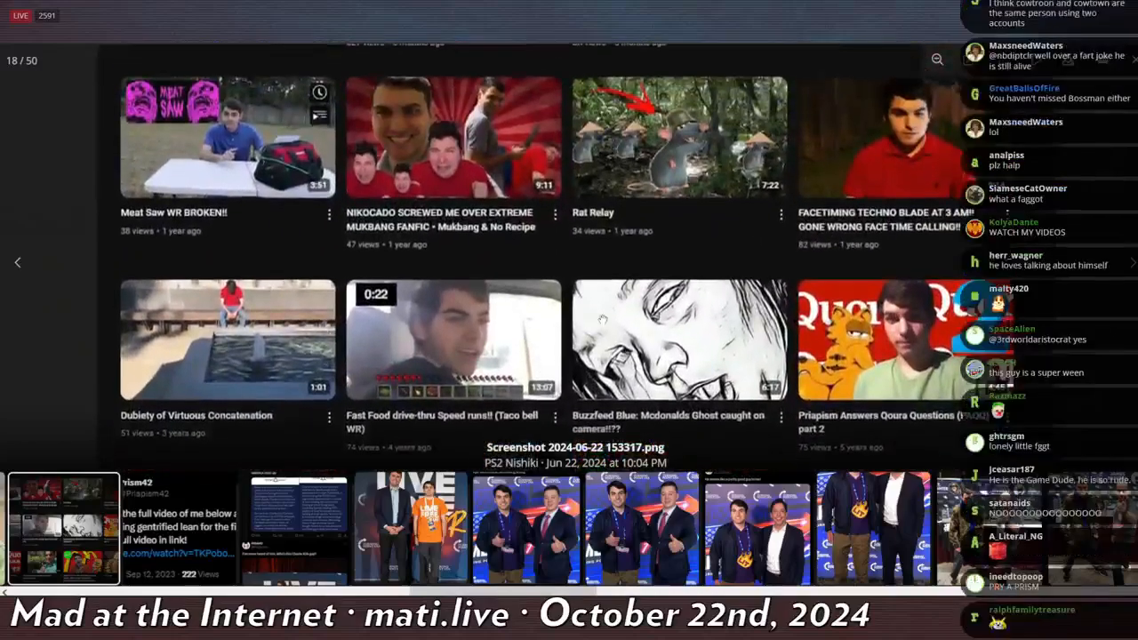
- Scroll the enlarged YouTube screenshot, then move down to the post's embedded tweet images
scroll(down, 3)
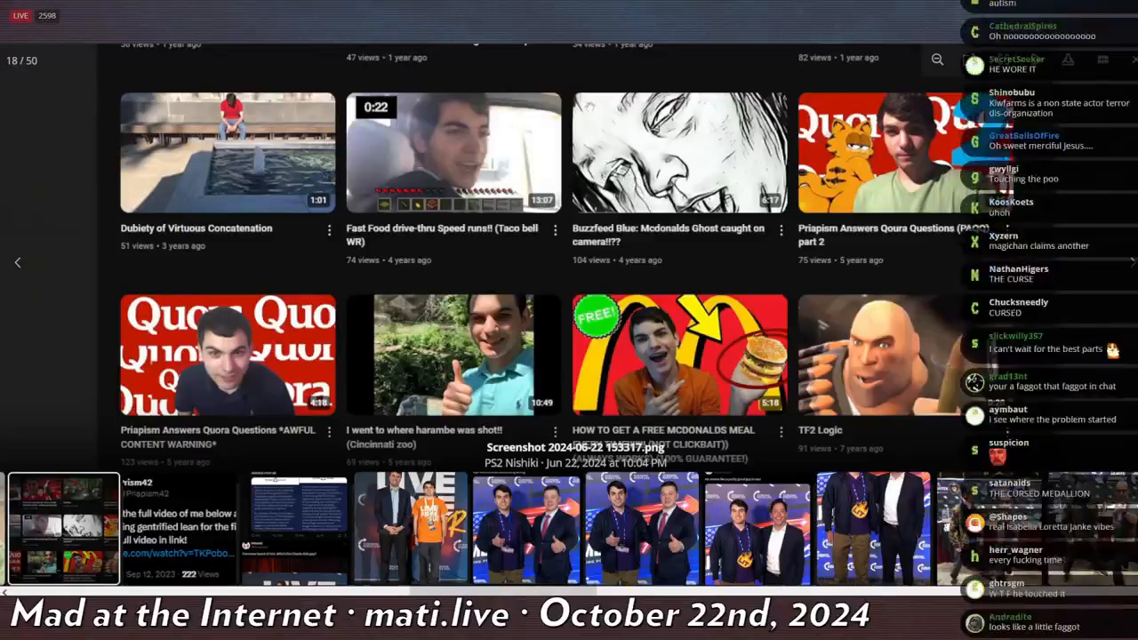
scroll(down, 3)
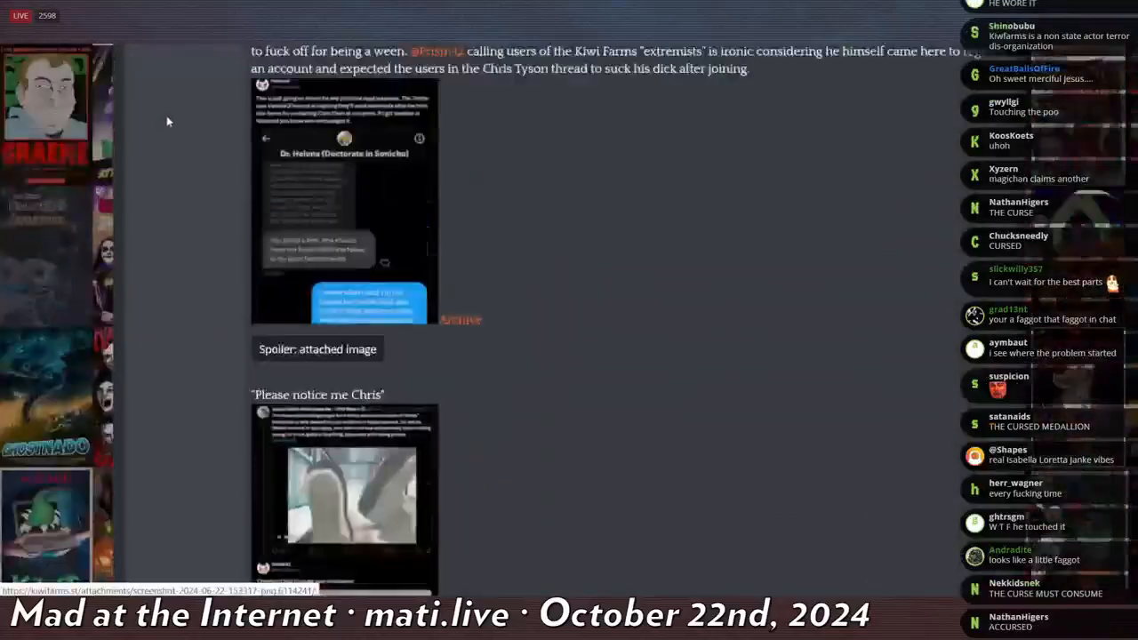
scroll(down, 3)
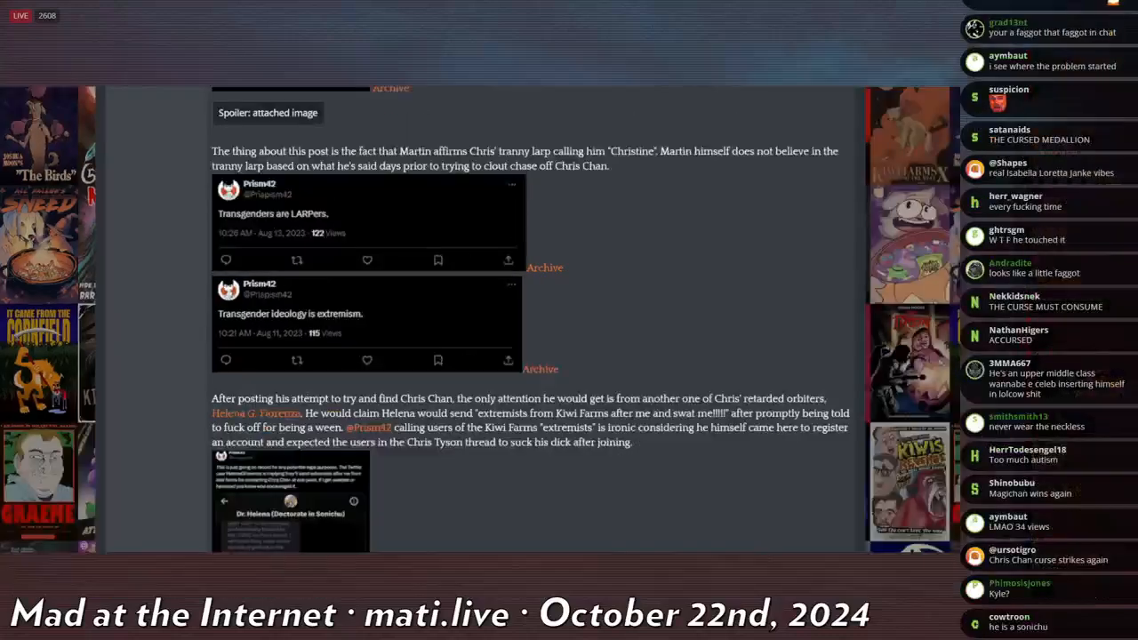
scroll(down, 3)
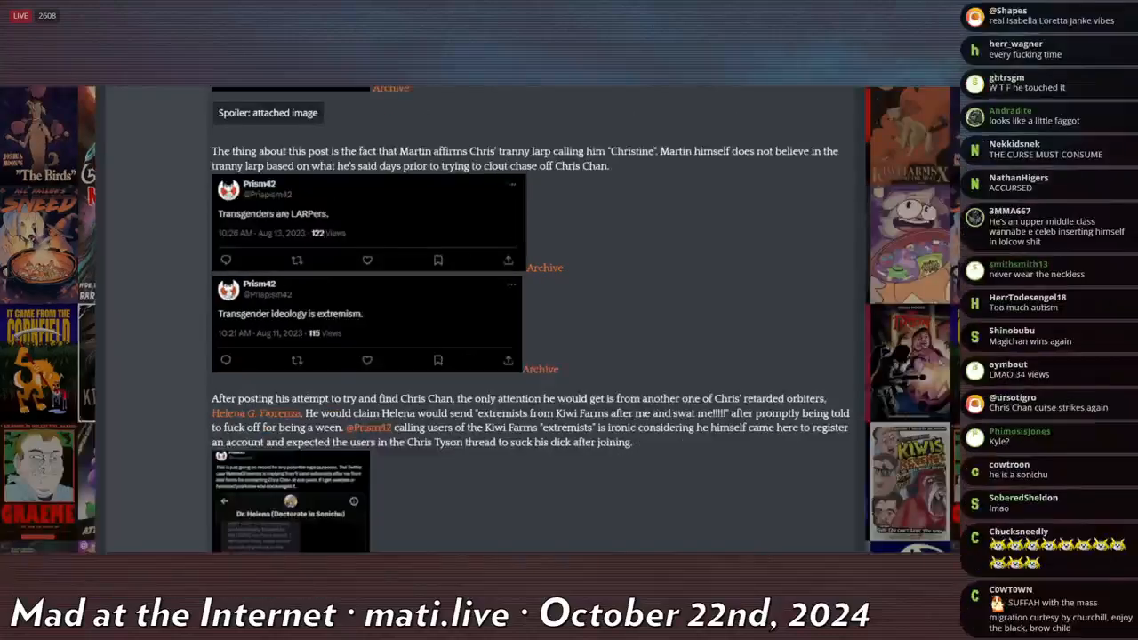
scroll(down, 3)
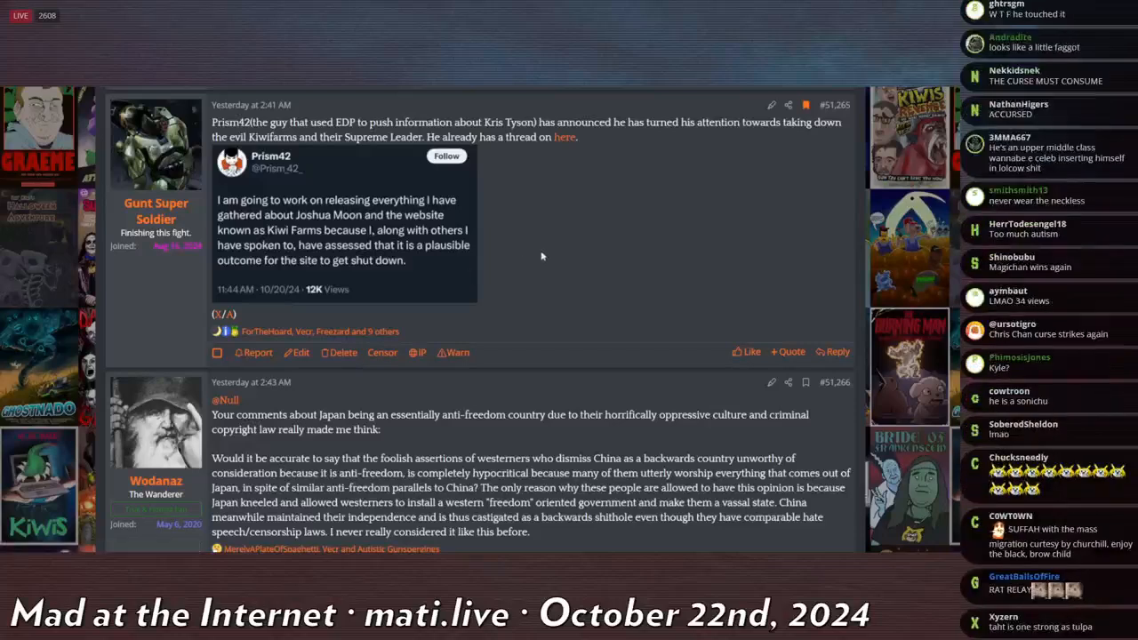
mouse_move(546, 253)
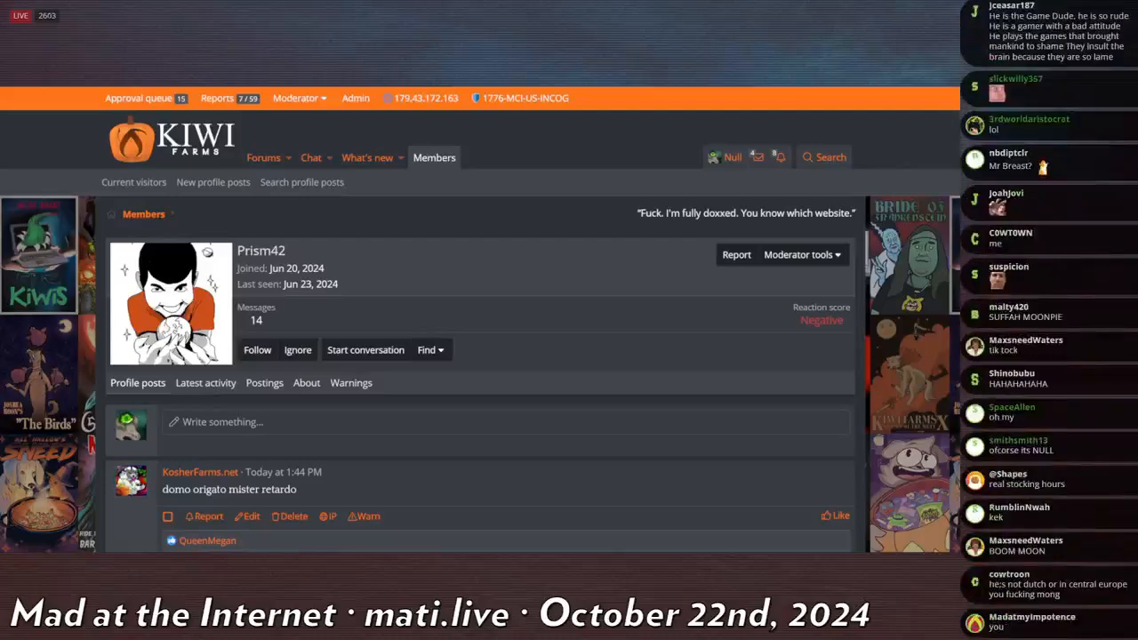
- Scroll down the later Lolcow thread page to the banned user's reply
scroll(down, 3)
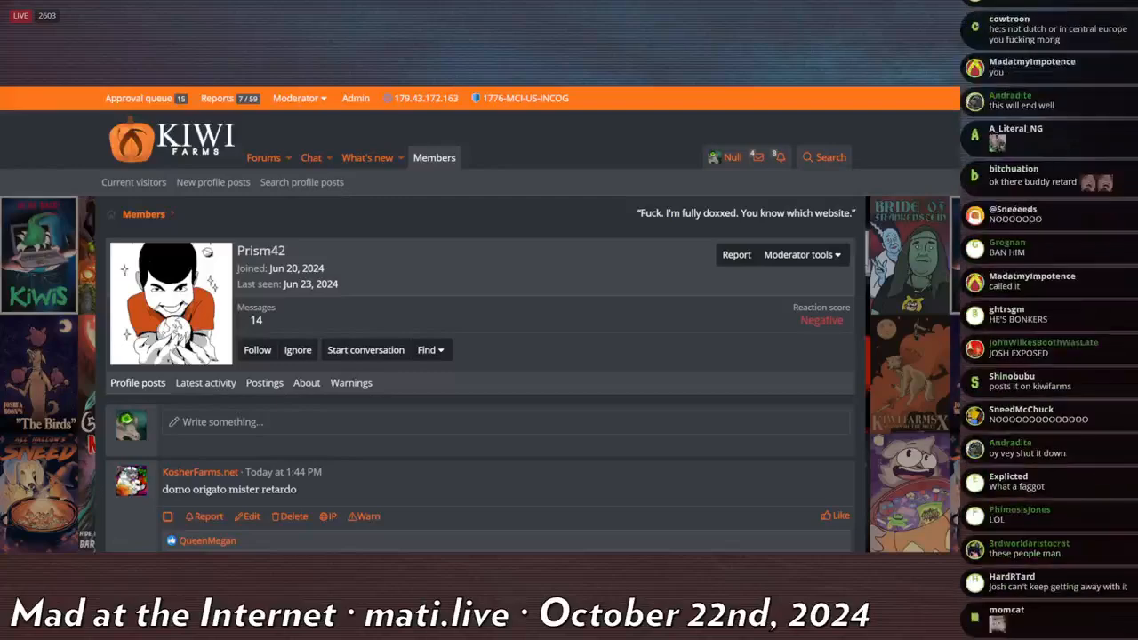
scroll(down, 3)
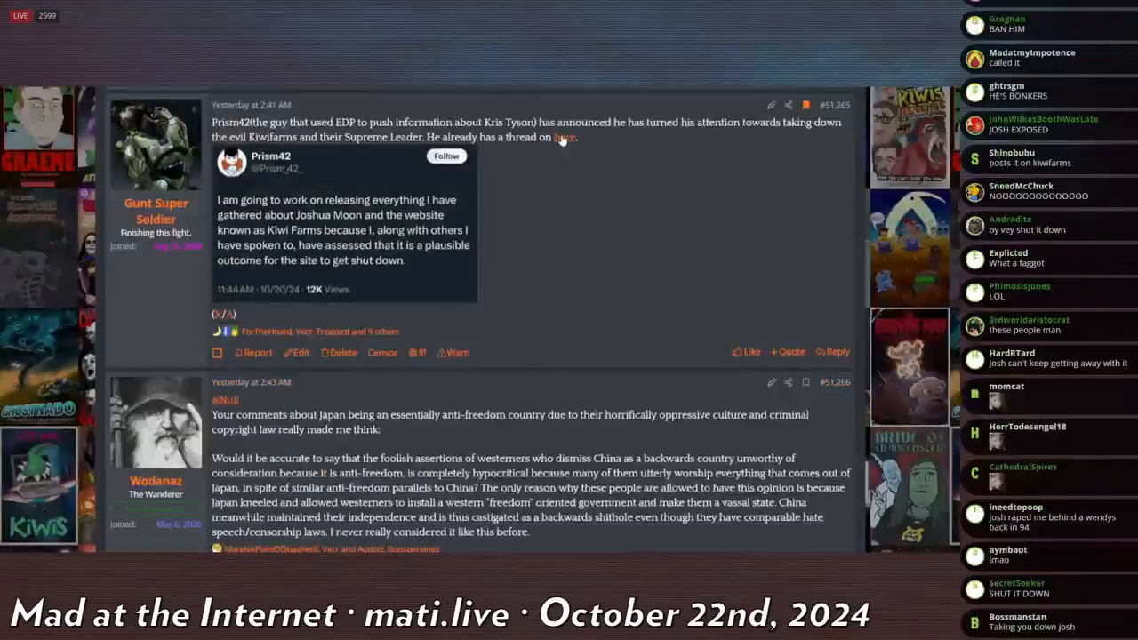
scroll(down, 3)
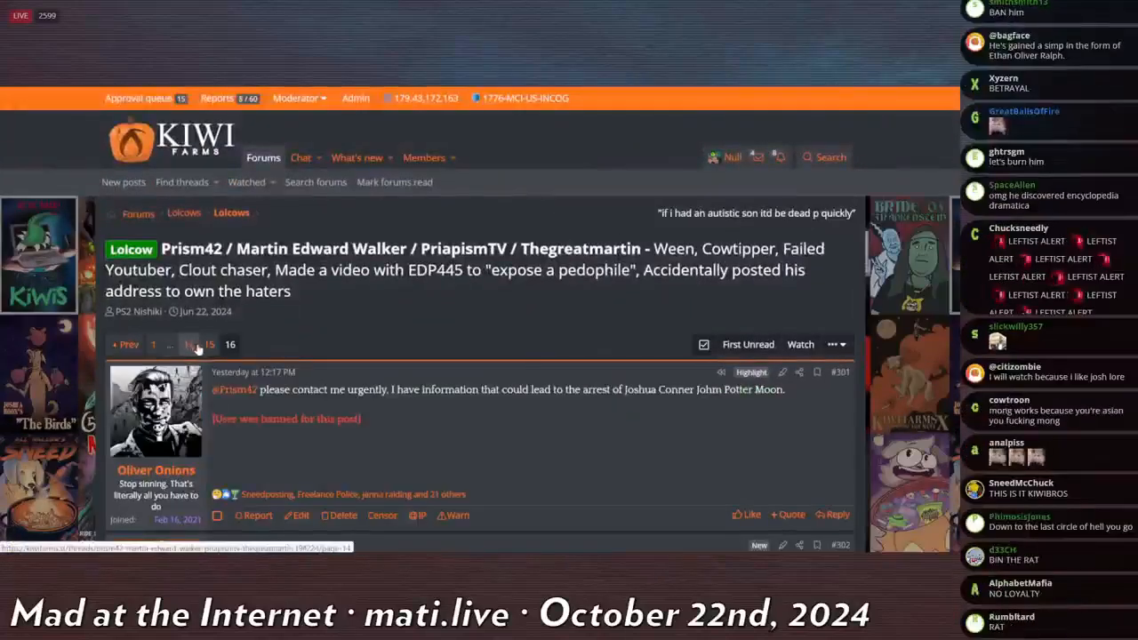
- Go back one page in the Prism42 thread and scroll down through its replies
click(188, 344)
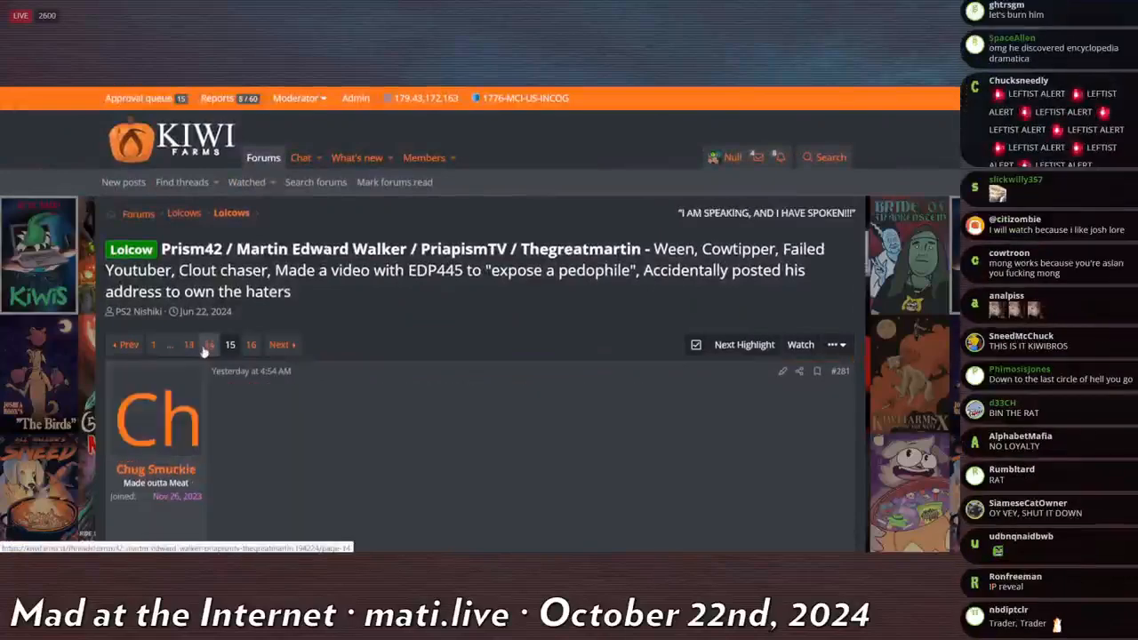
scroll(down, 3)
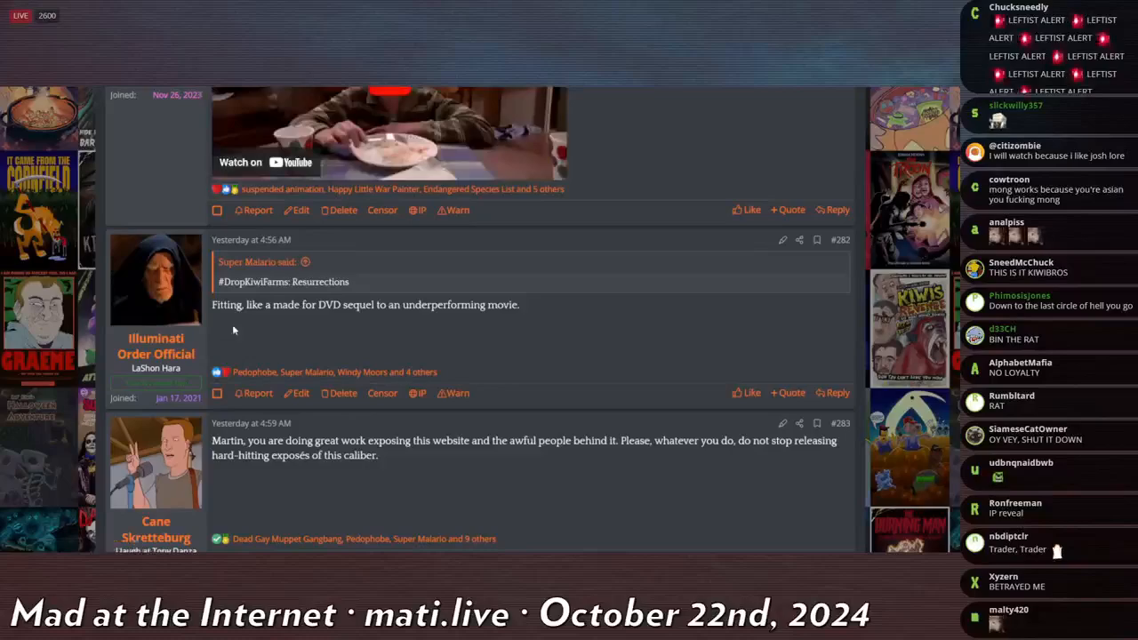
scroll(down, 3)
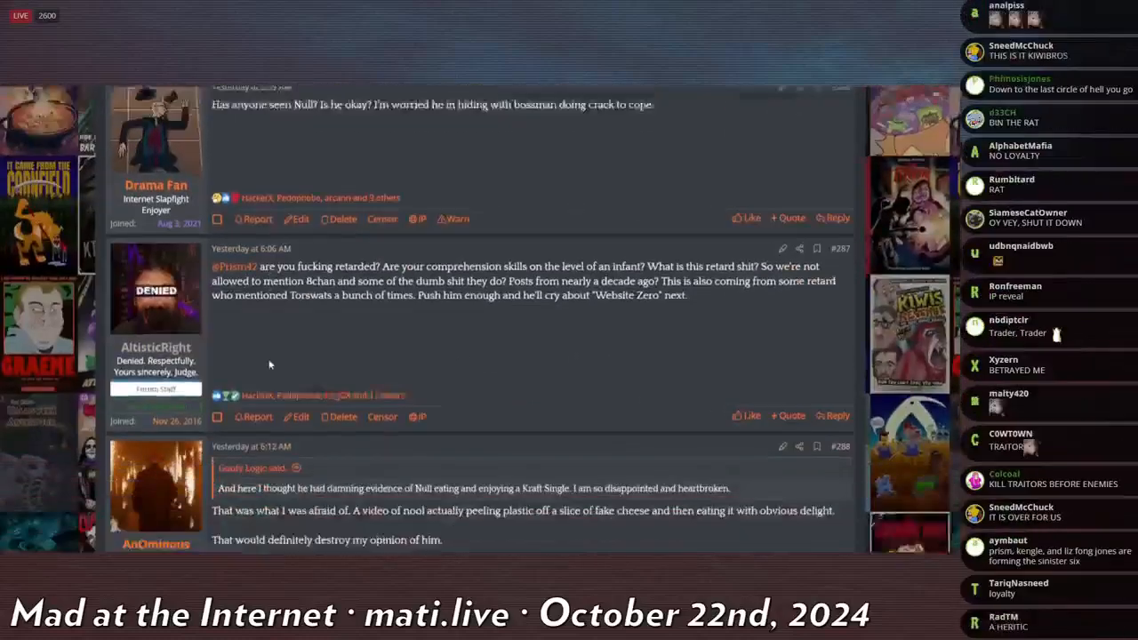
scroll(down, 3)
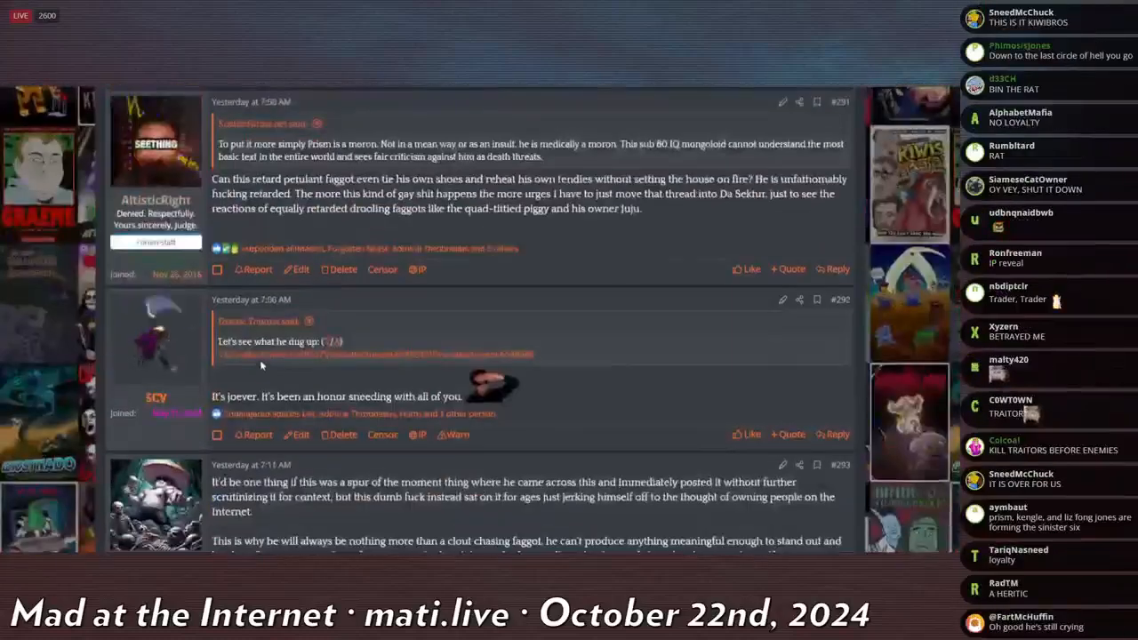
scroll(down, 3)
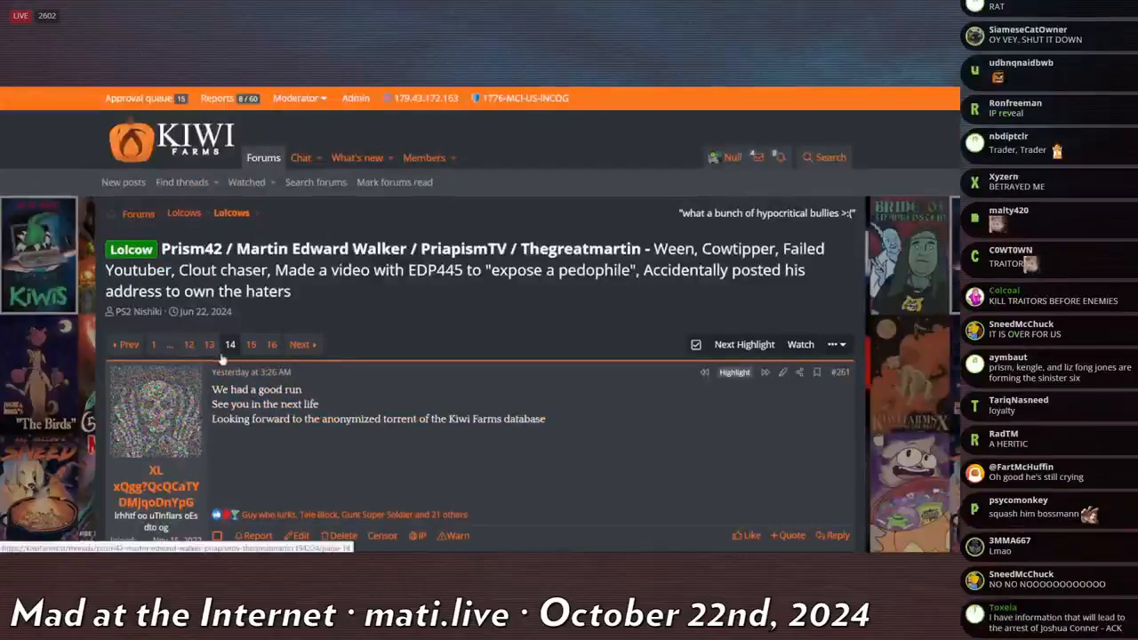
scroll(down, 3)
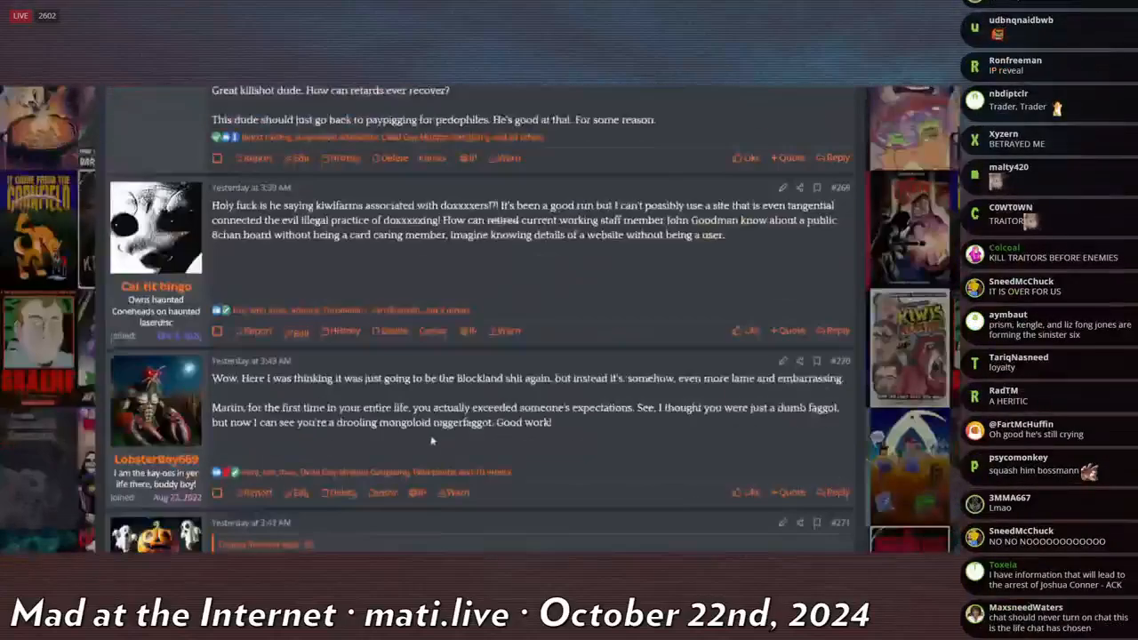
scroll(down, 3)
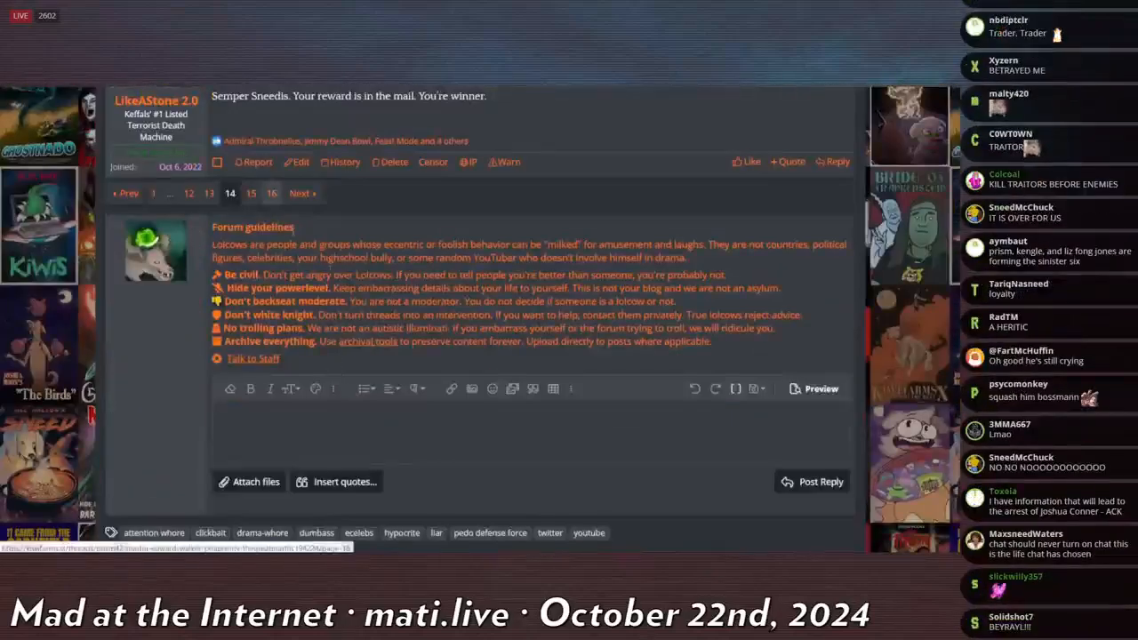
scroll(down, 3)
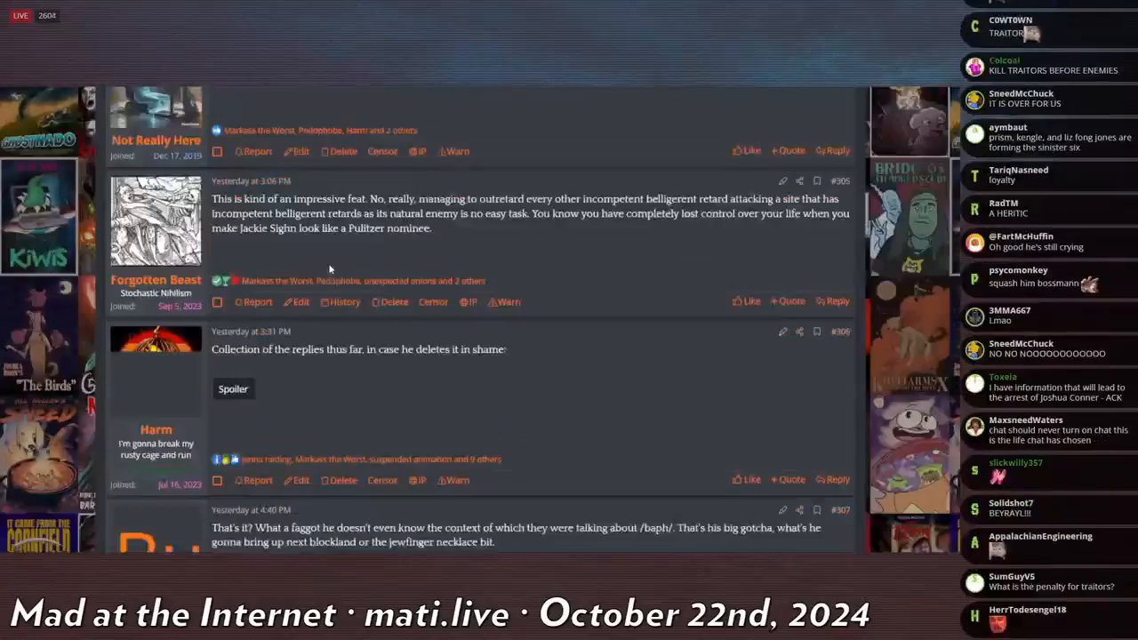
scroll(down, 3)
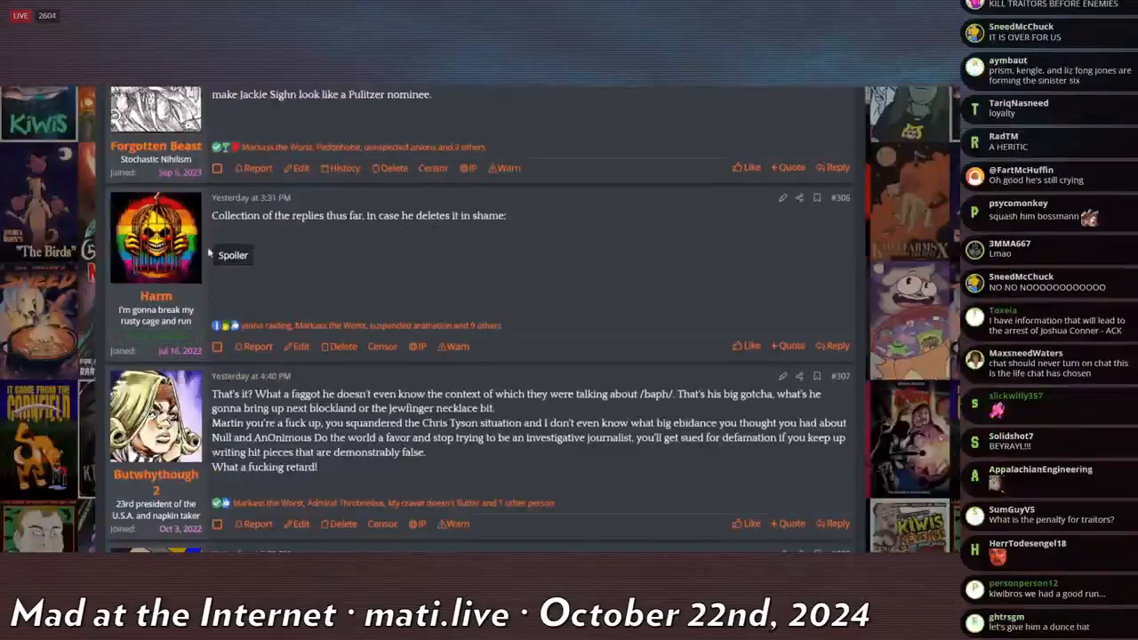
- Advance to post #259 and open its prism-tweet7.png attachment in the image viewer
click(232, 255)
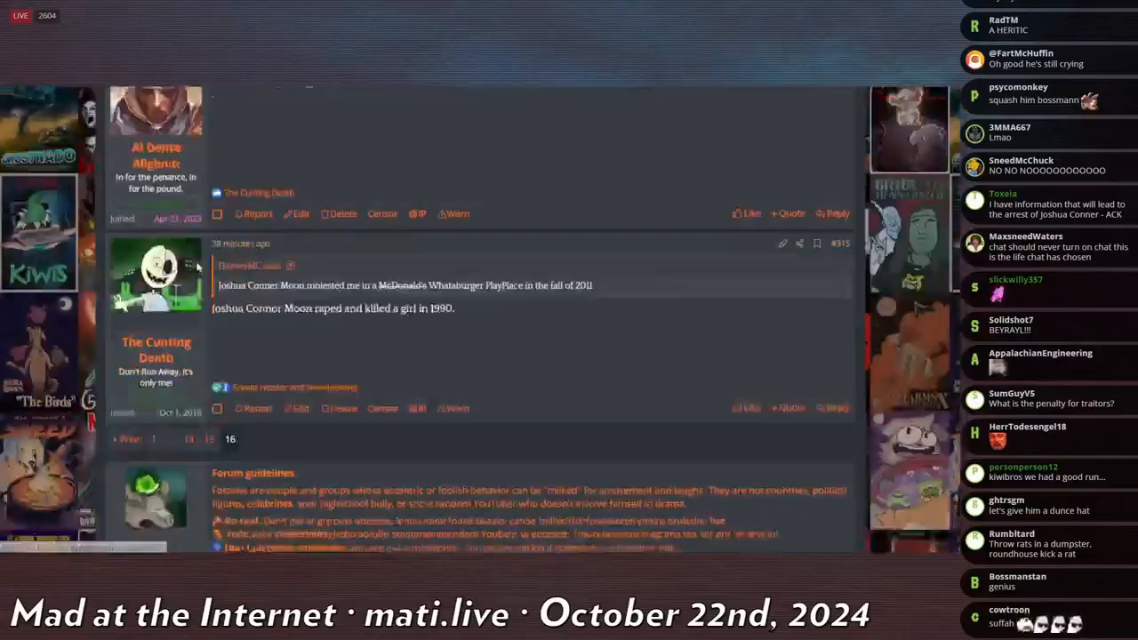
scroll(down, 3)
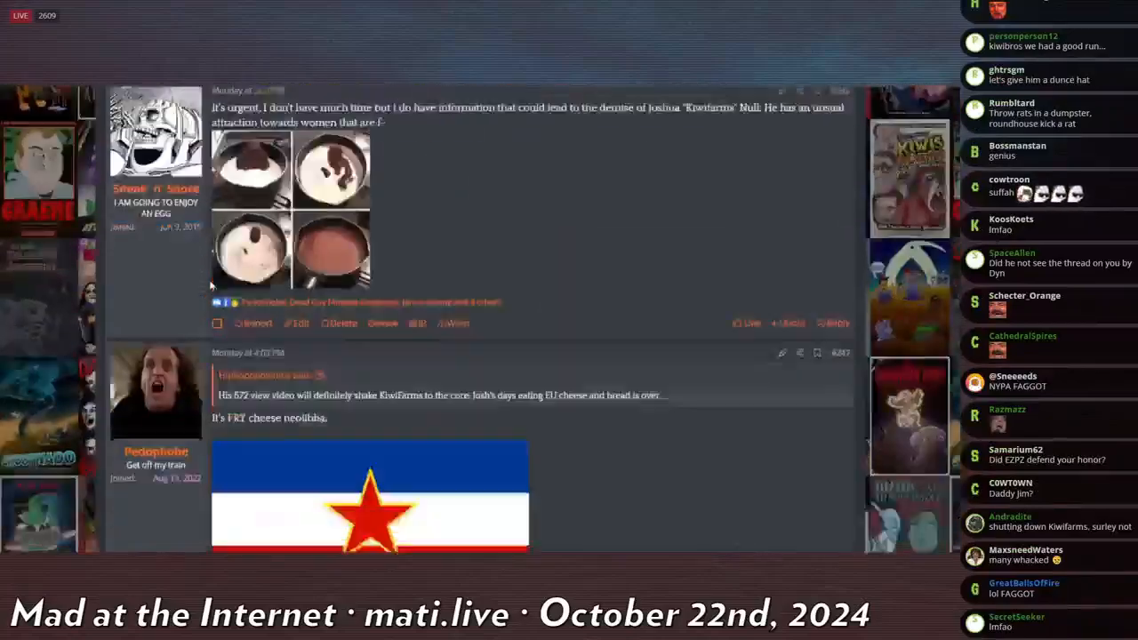
scroll(down, 3)
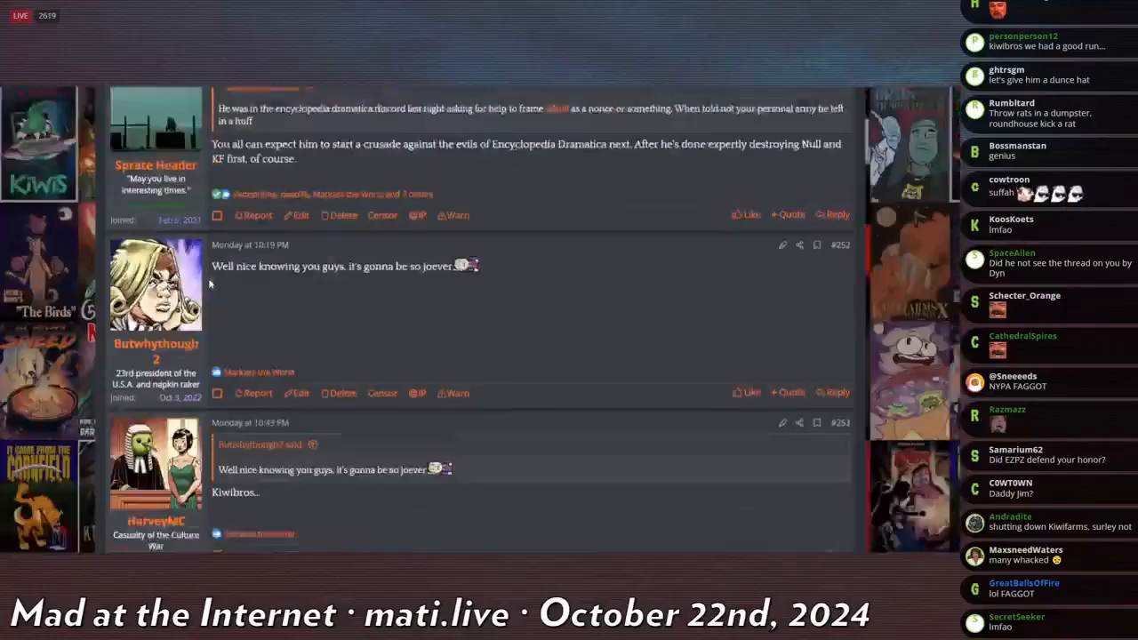
scroll(down, 3)
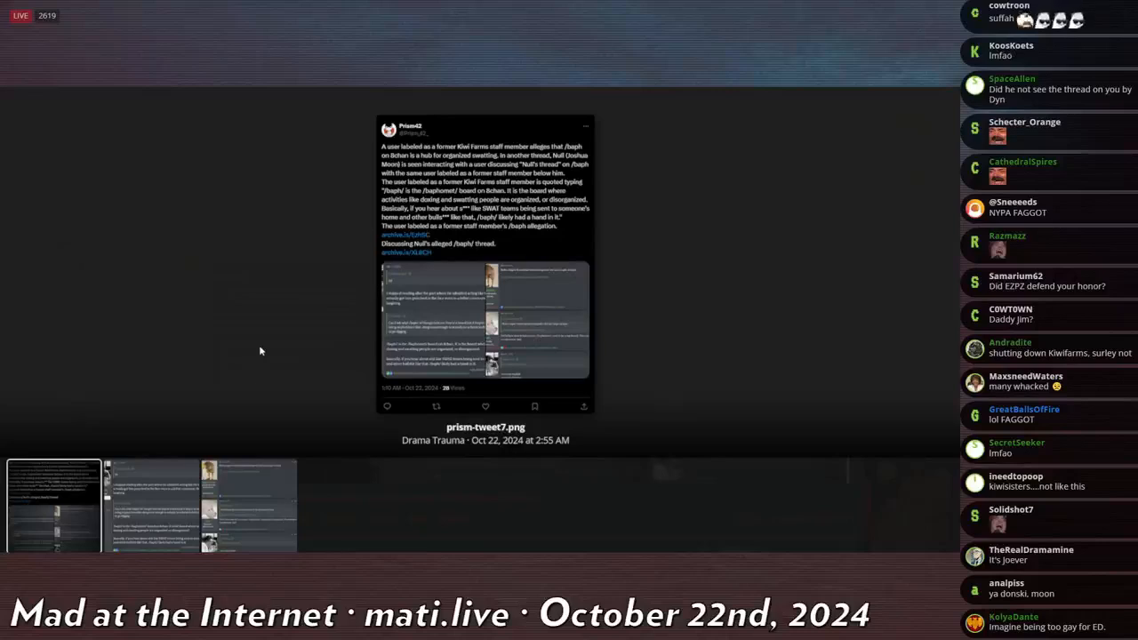
- Enlarge the prism-tweet7 screenshot so its 8chan and swatting text is readable
scroll(down, 3)
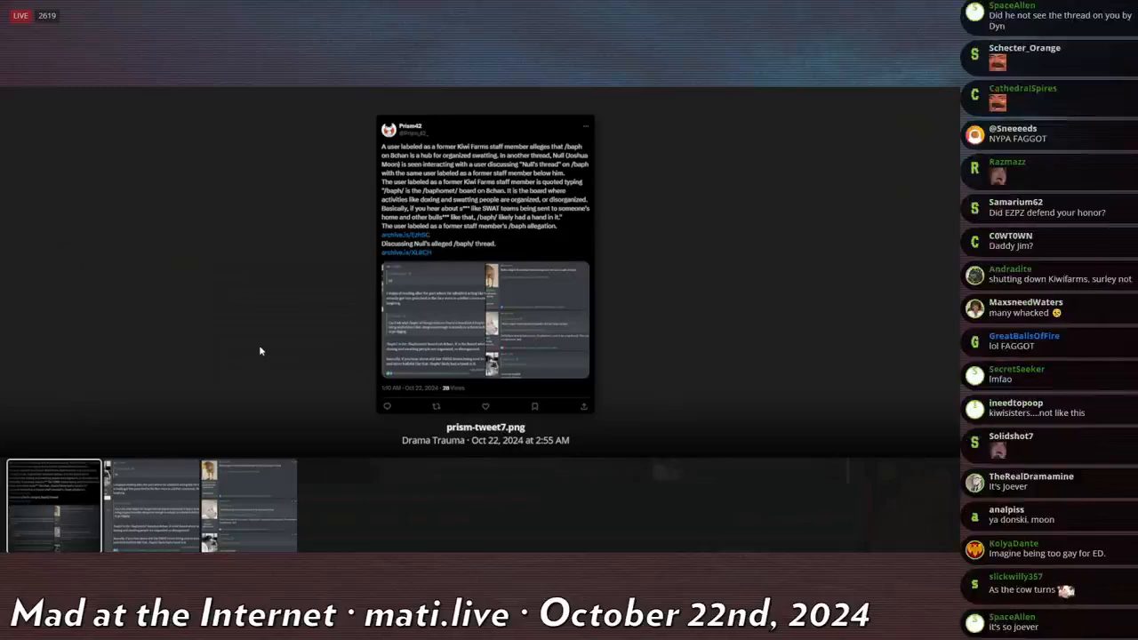
scroll(down, 3)
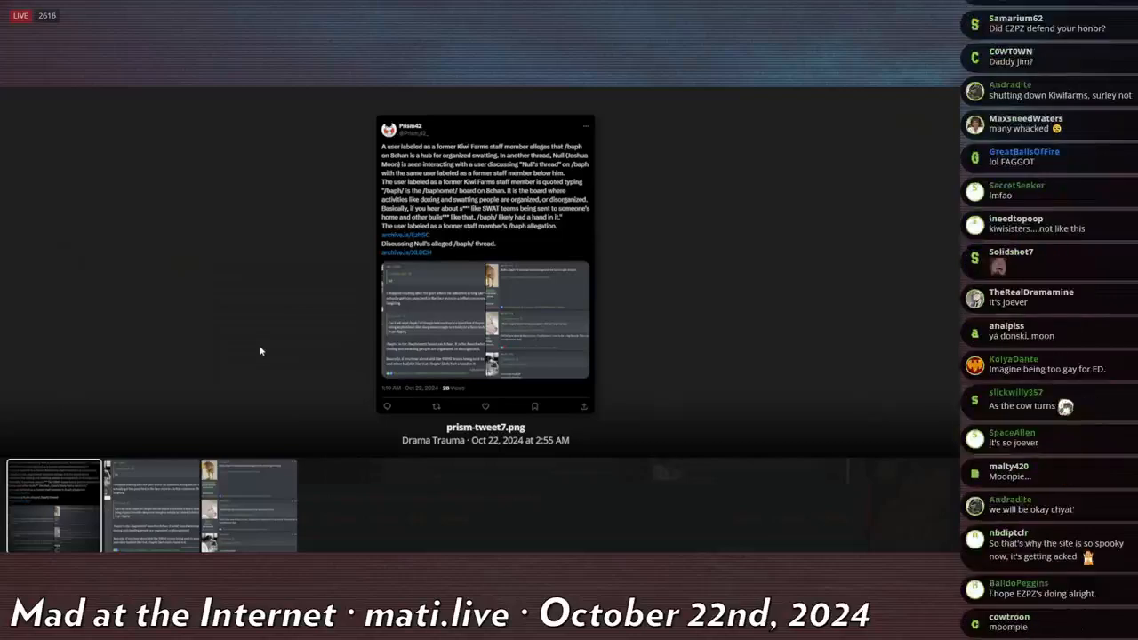
scroll(down, 3)
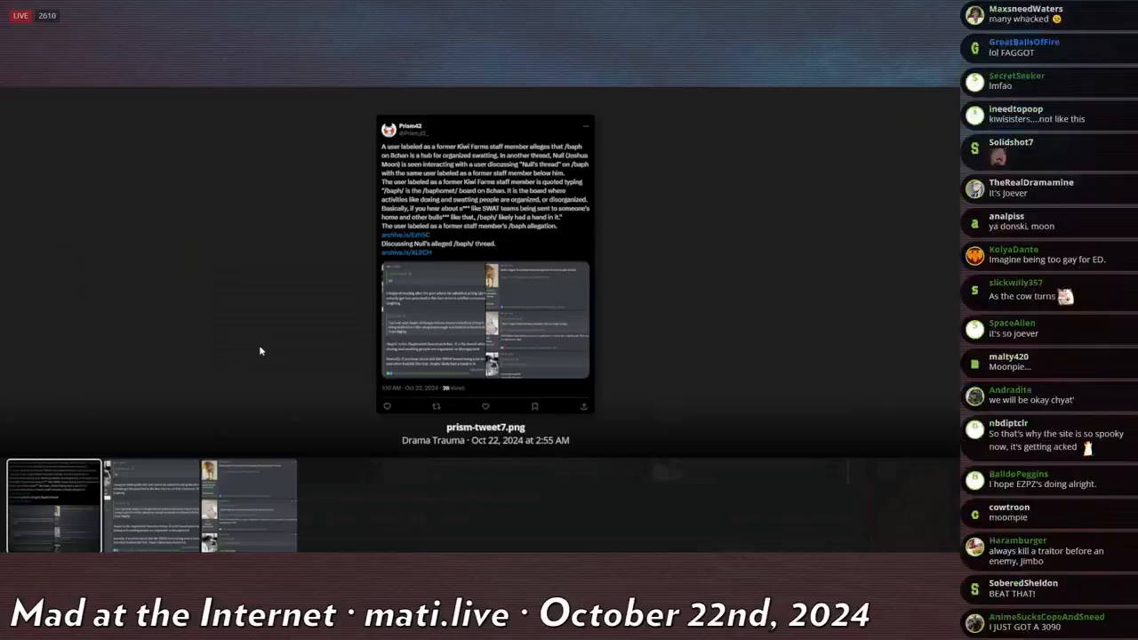
click(485, 267)
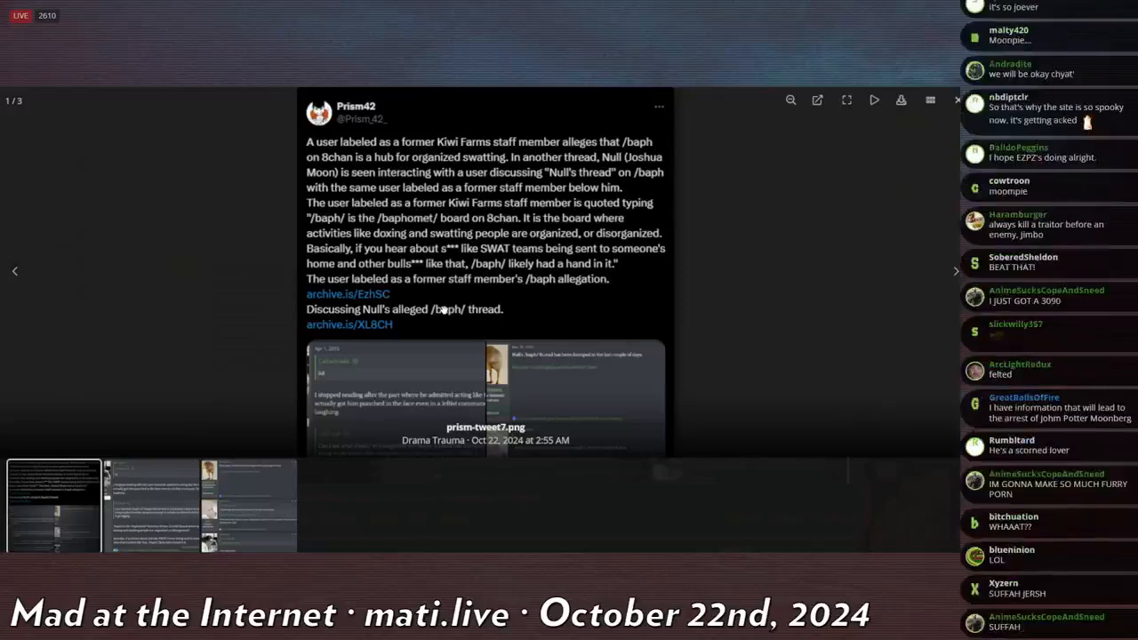
- Scroll through the enlarged tweet and on to the /baph/ forum-post screenshot
scroll(down, 3)
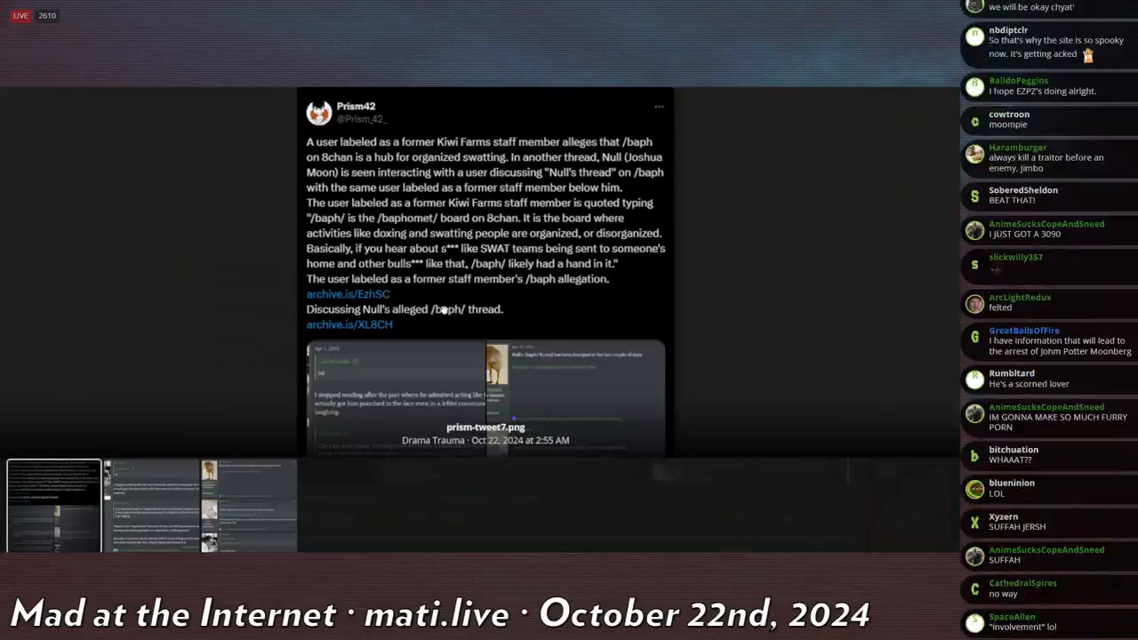
scroll(down, 3)
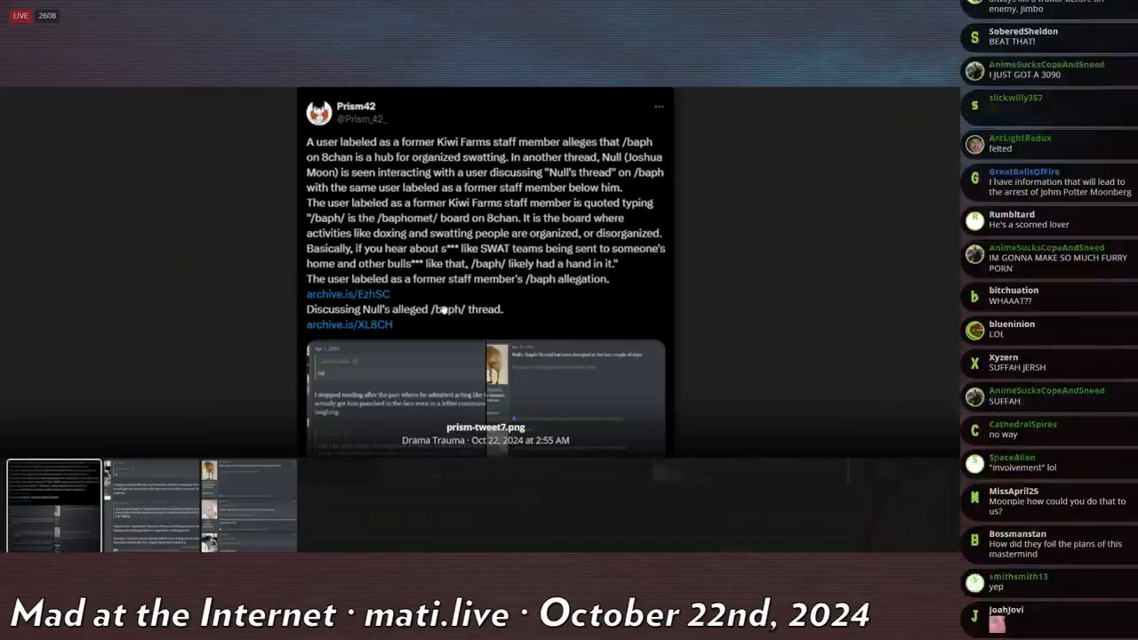
scroll(down, 3)
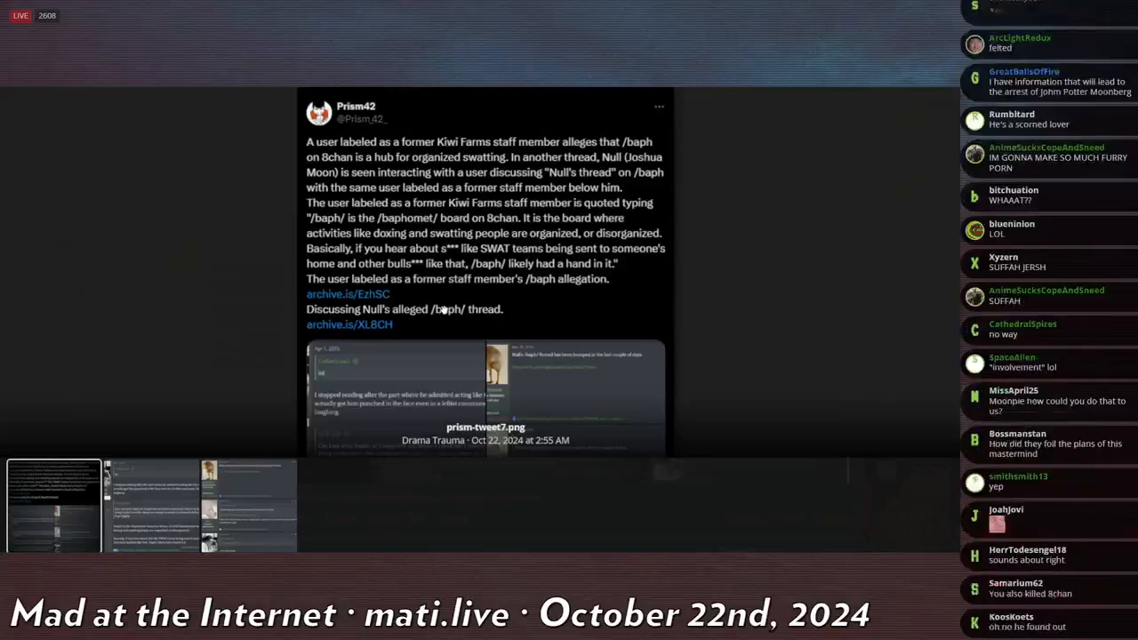
scroll(down, 3)
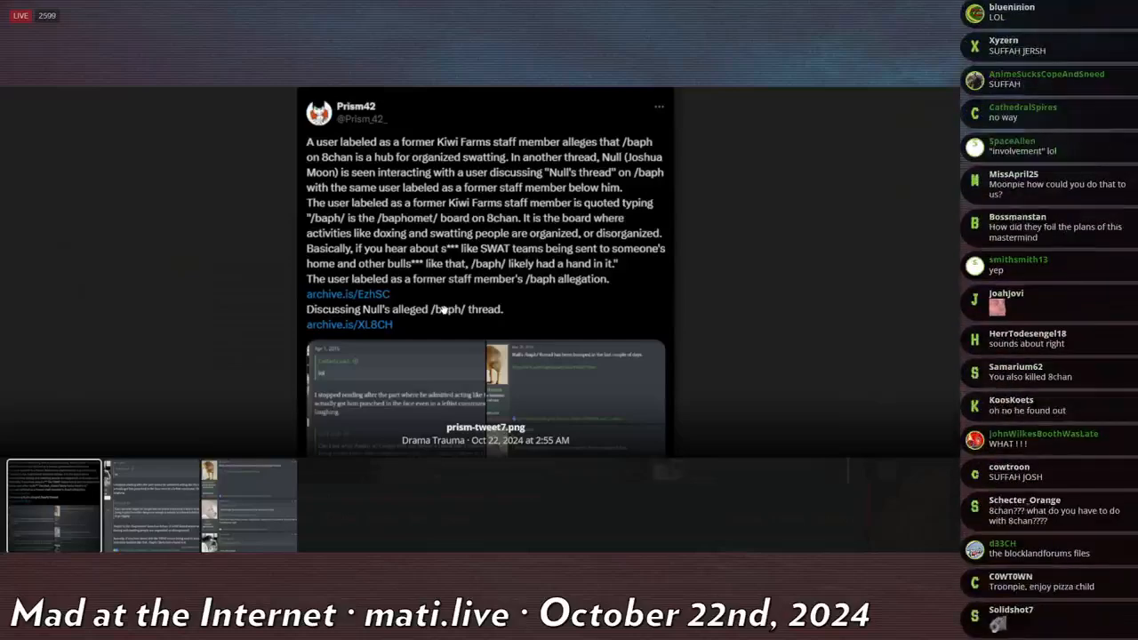
scroll(down, 3)
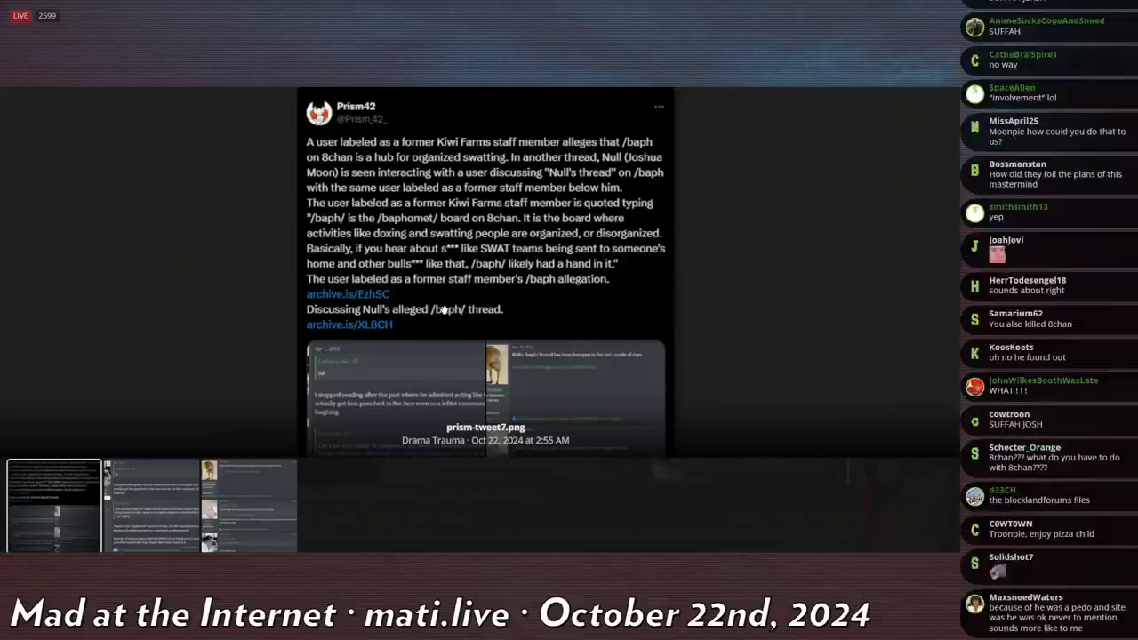
scroll(down, 3)
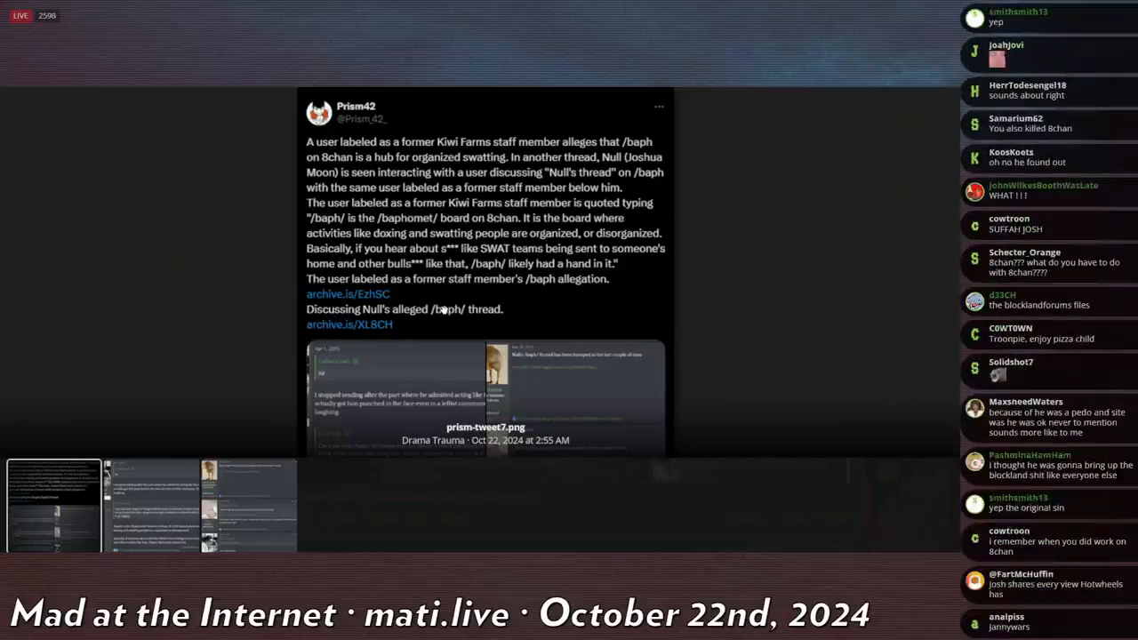
scroll(down, 3)
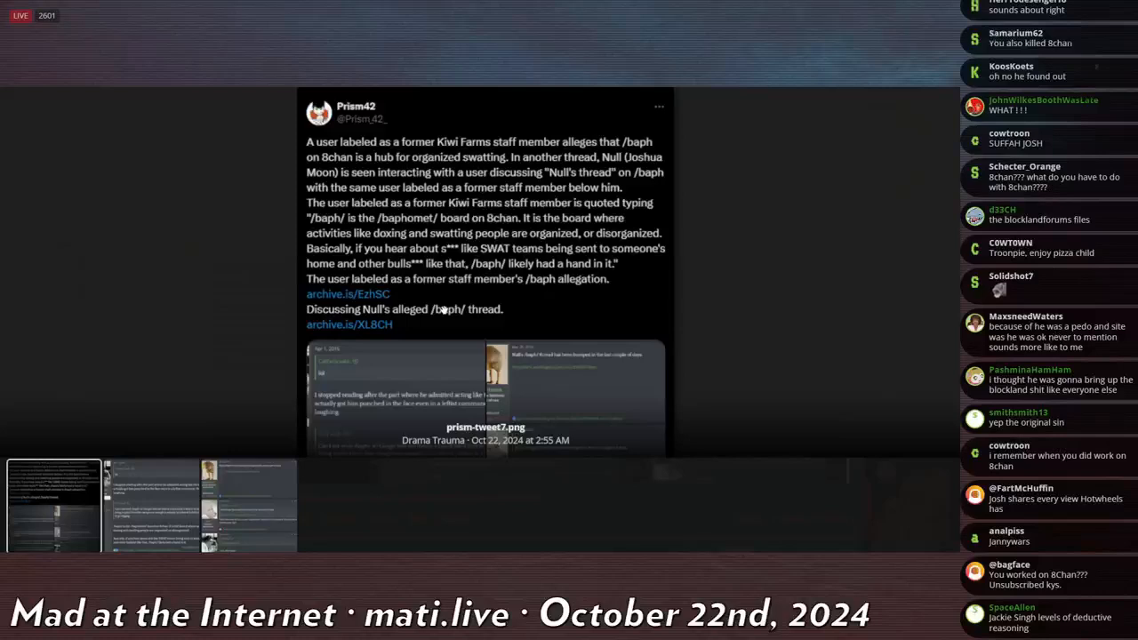
scroll(down, 3)
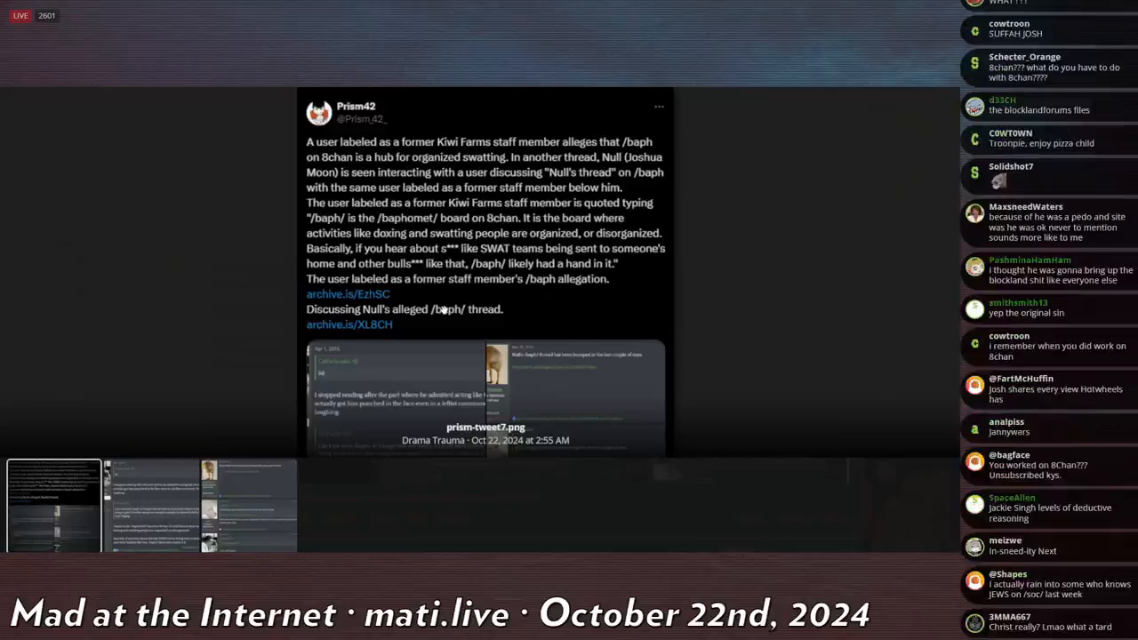
scroll(down, 3)
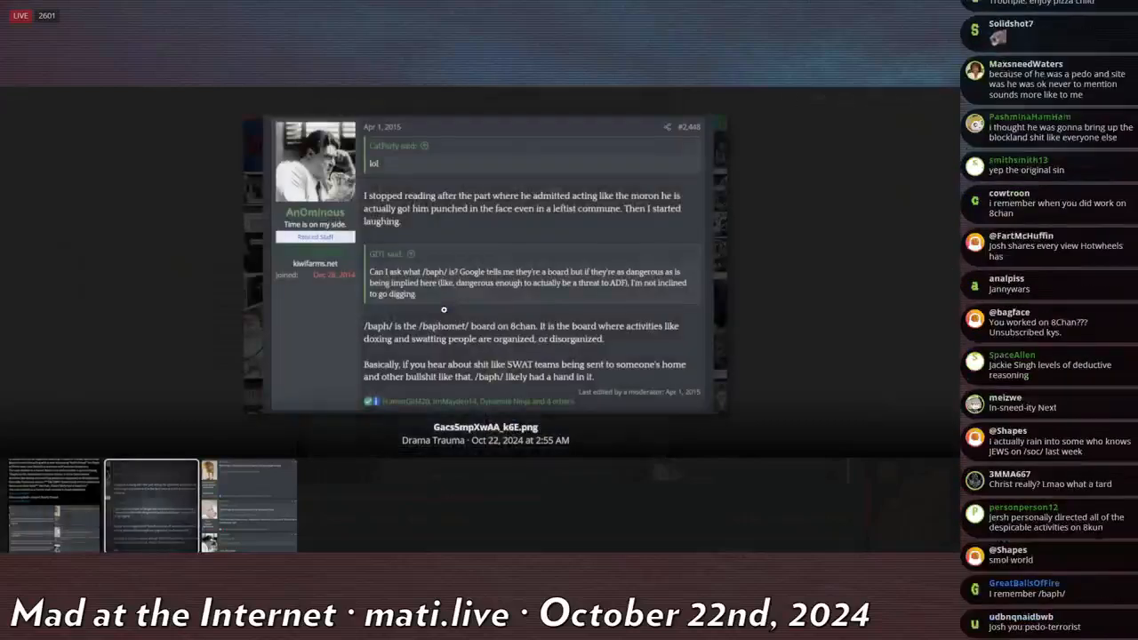
- Page between attachments 2/3 and 3/3, the archived /baph/ and /baphomet/ forum screenshots
scroll(down, 3)
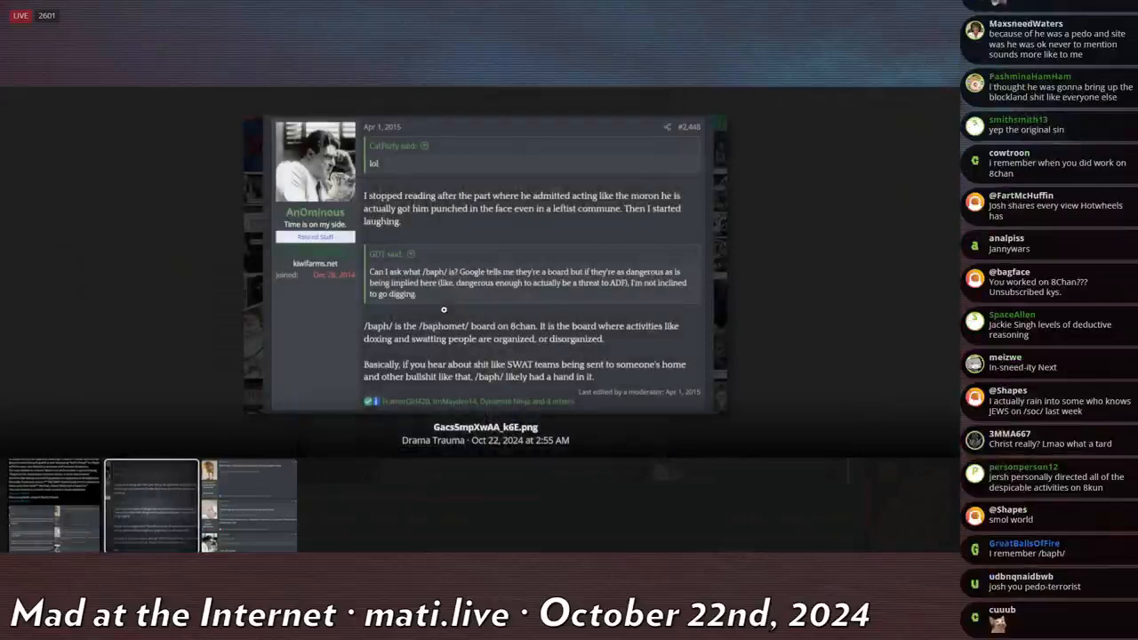
scroll(down, 3)
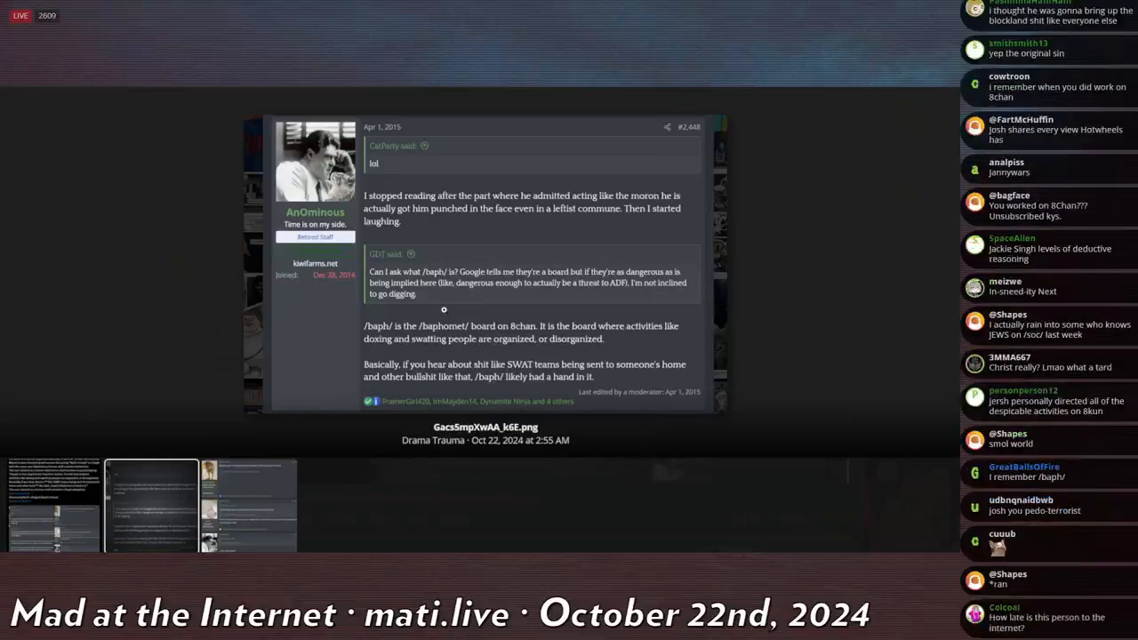
click(249, 505)
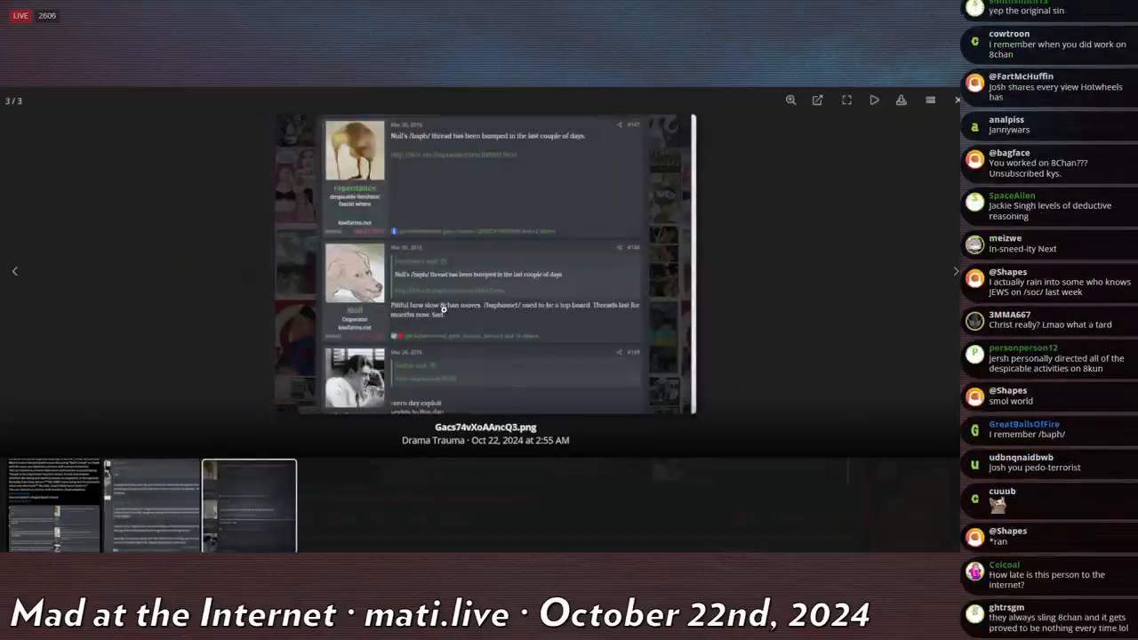
click(14, 271)
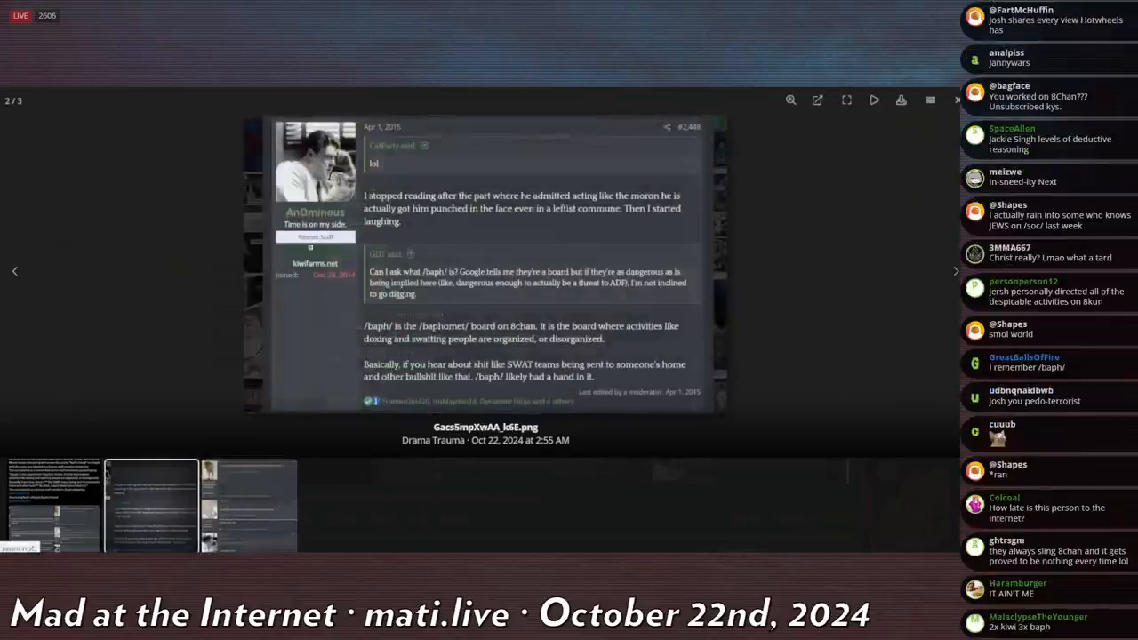
click(955, 272)
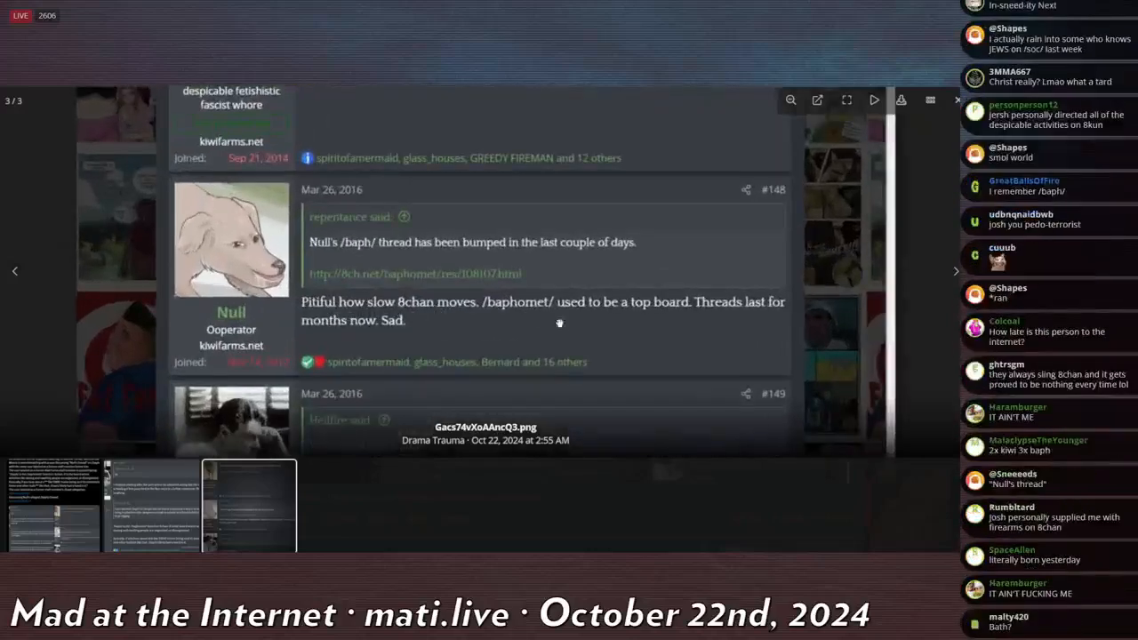
mouse_move(628, 289)
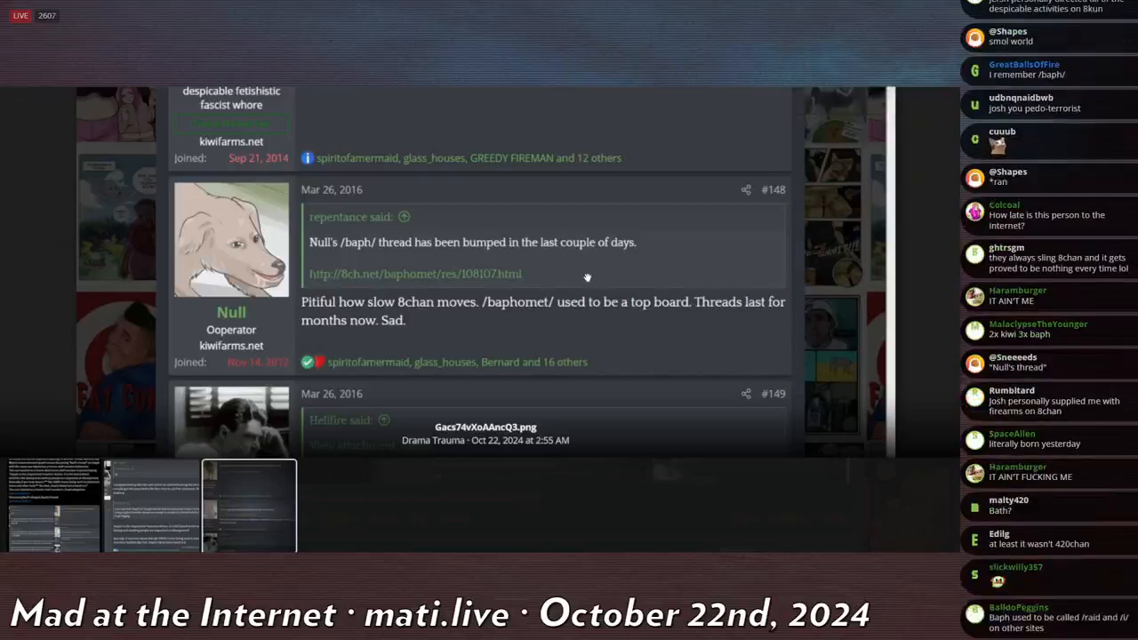
- Read down the enlarged Null post, close the viewer and return to the thread
scroll(down, 3)
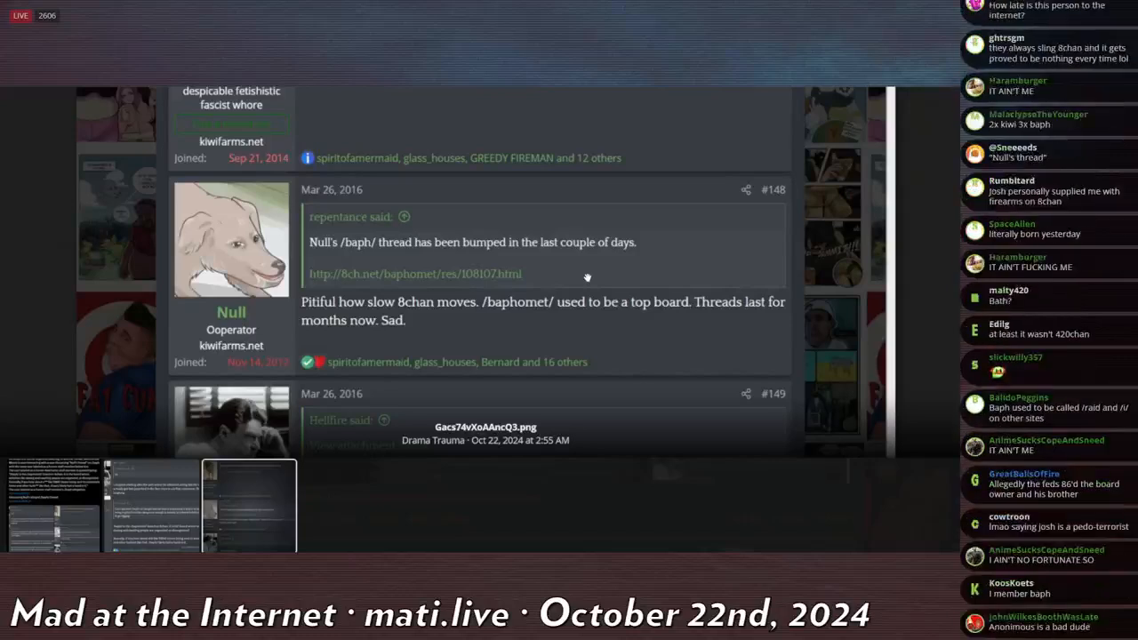
scroll(down, 3)
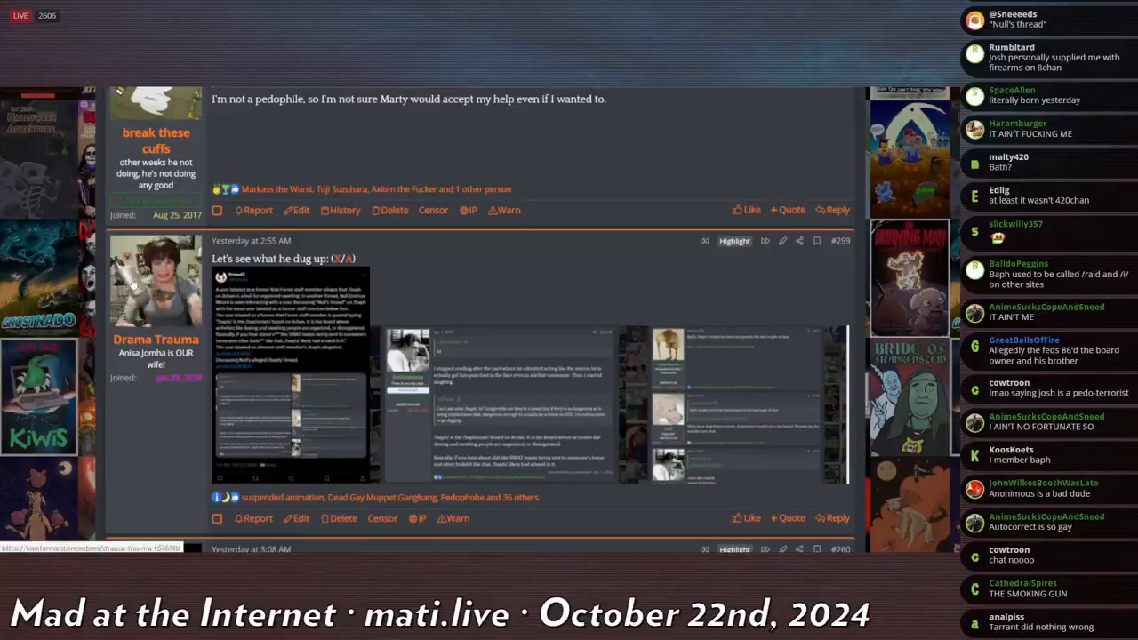
scroll(down, 3)
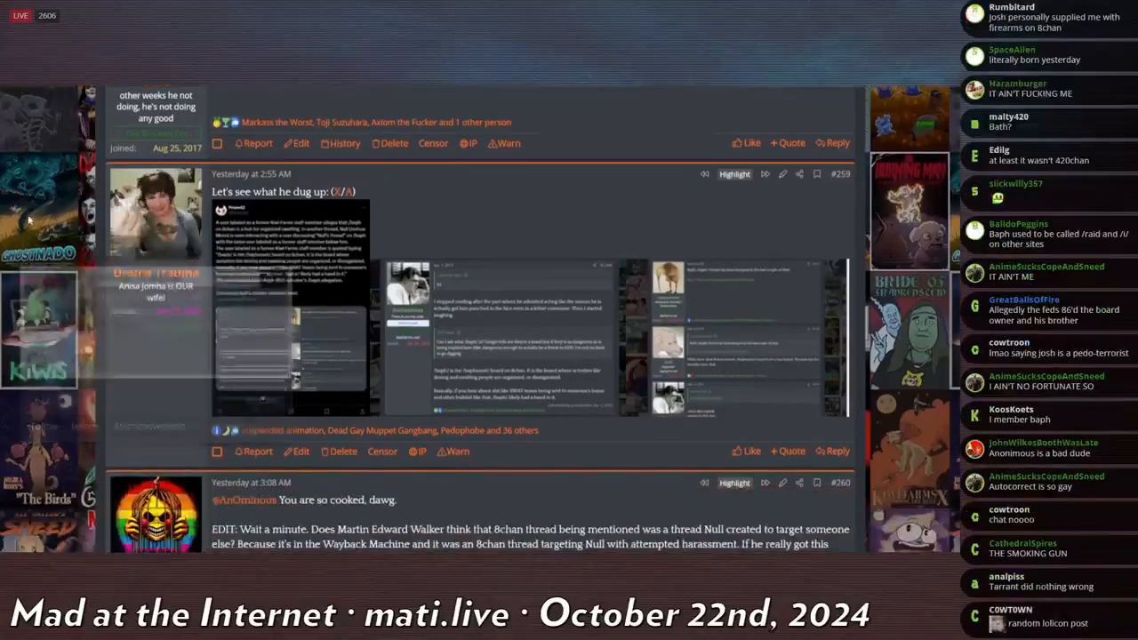